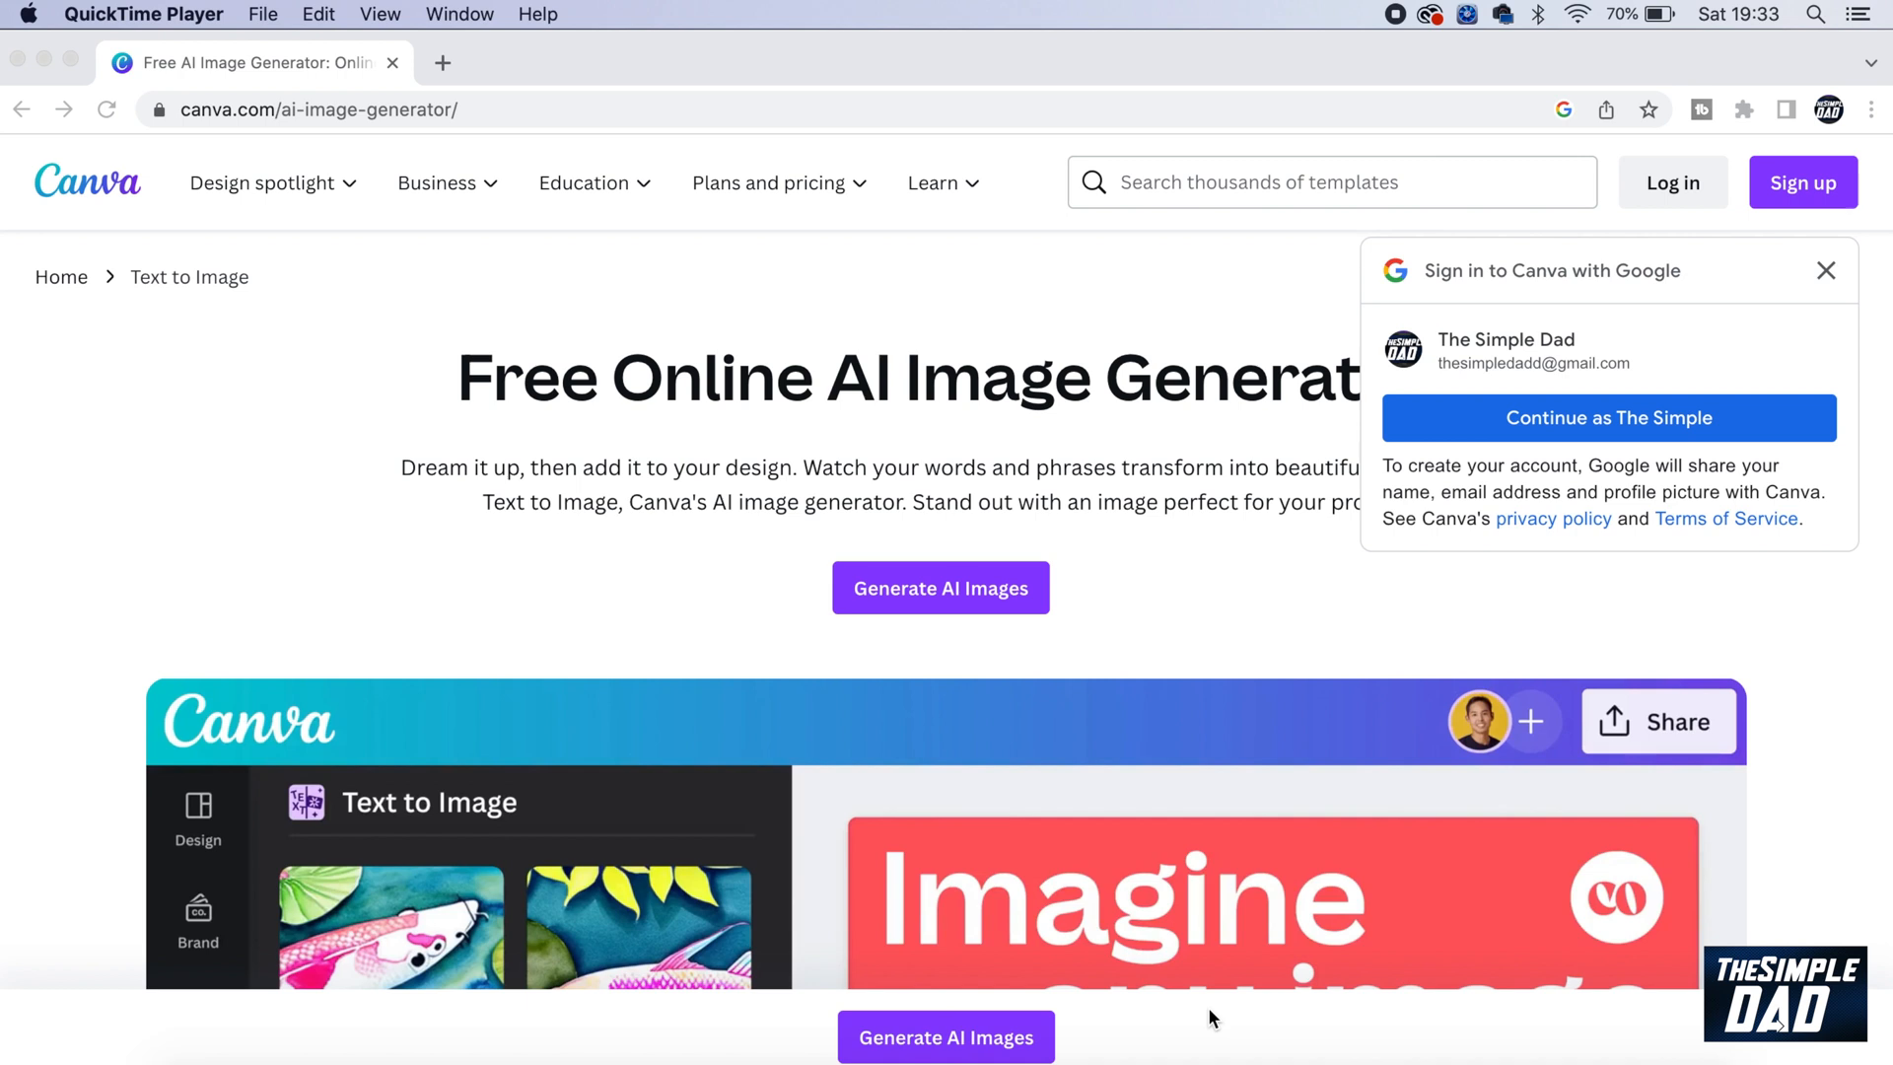
mouse_move(221, 133)
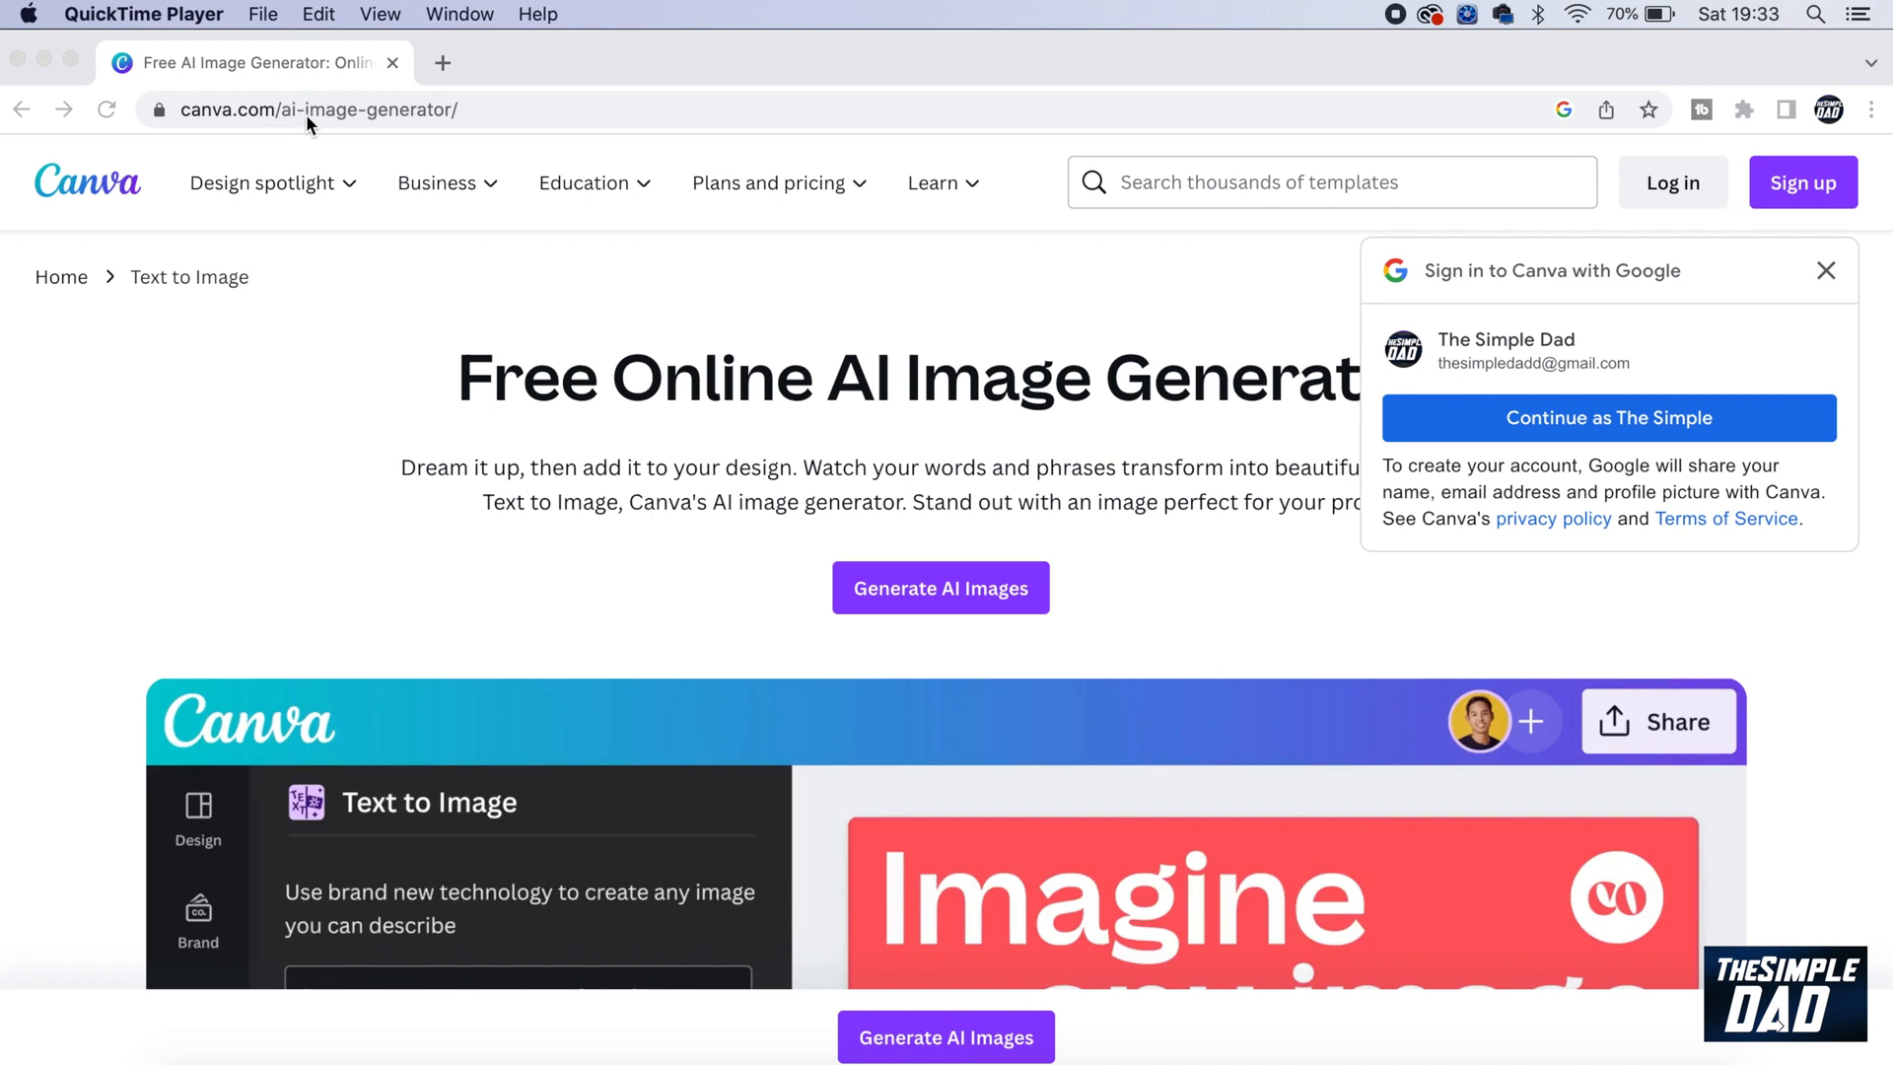
mouse_move(322, 125)
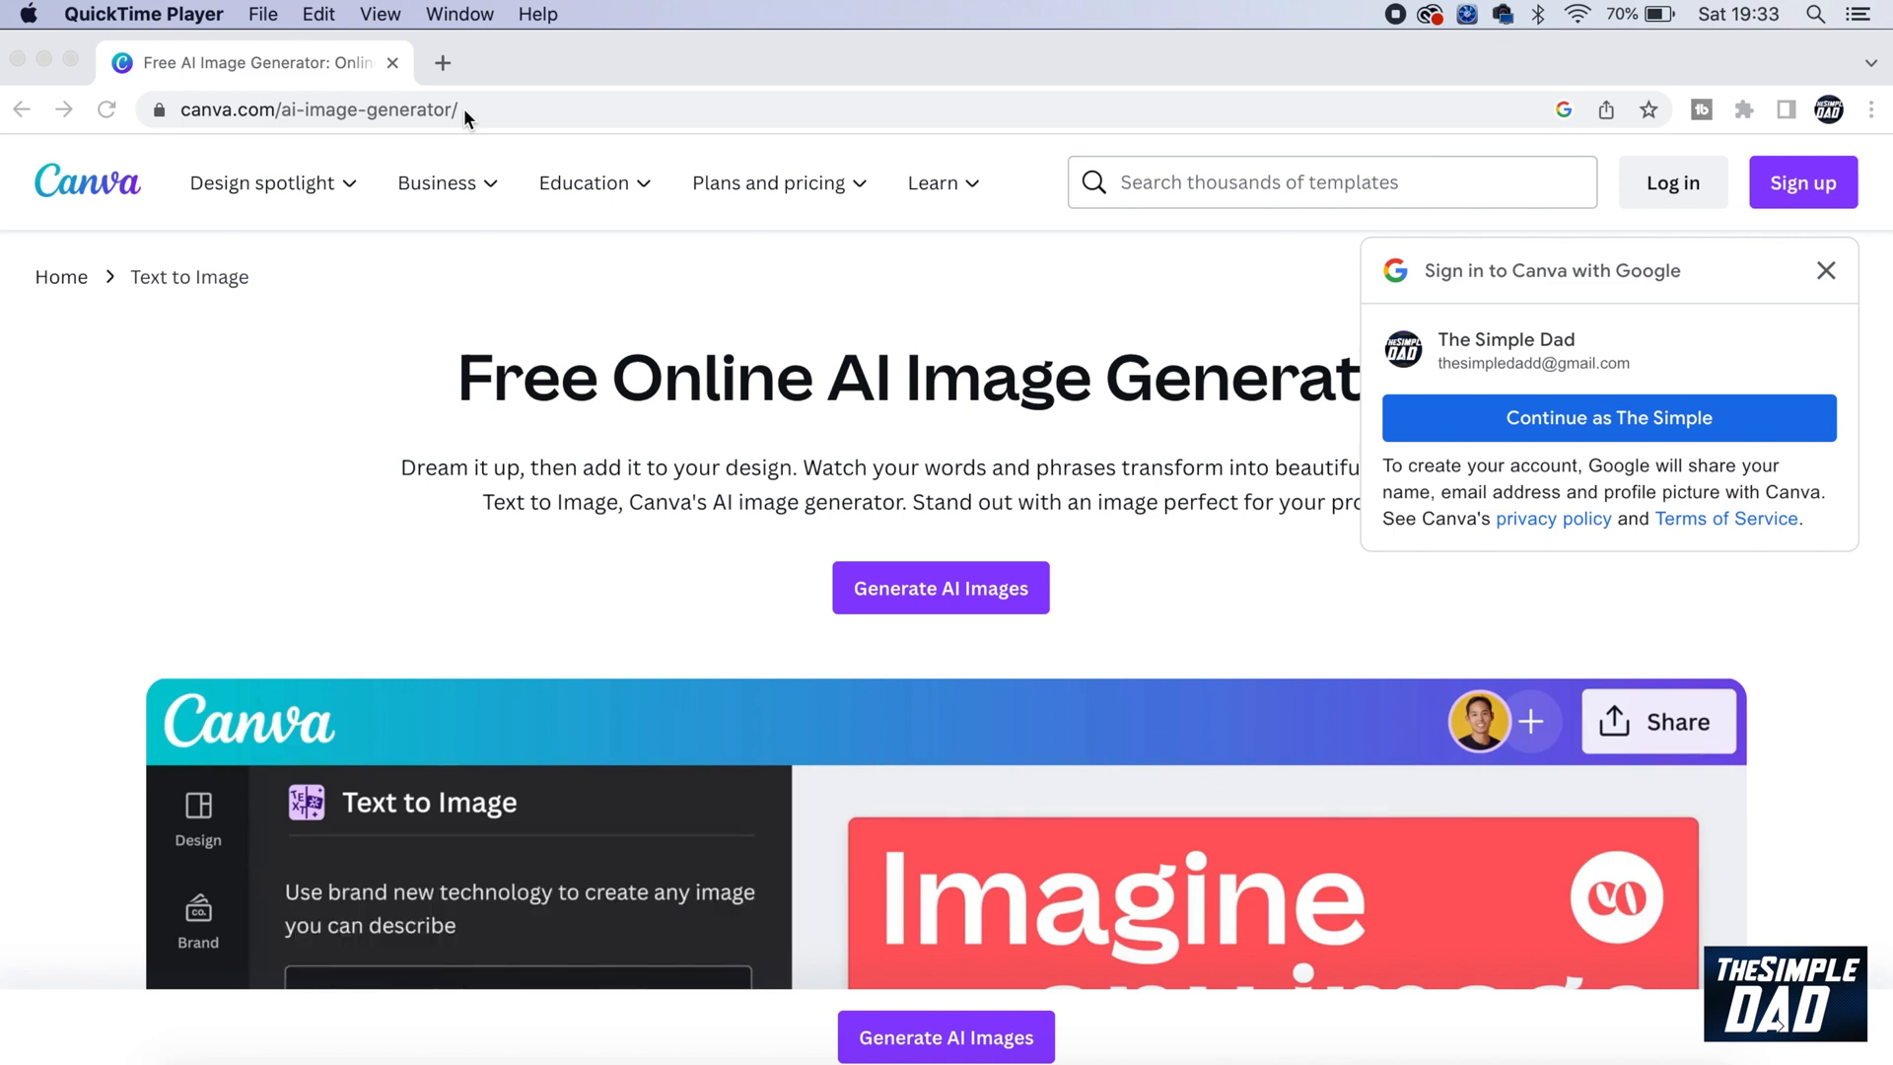
mouse_move(795, 611)
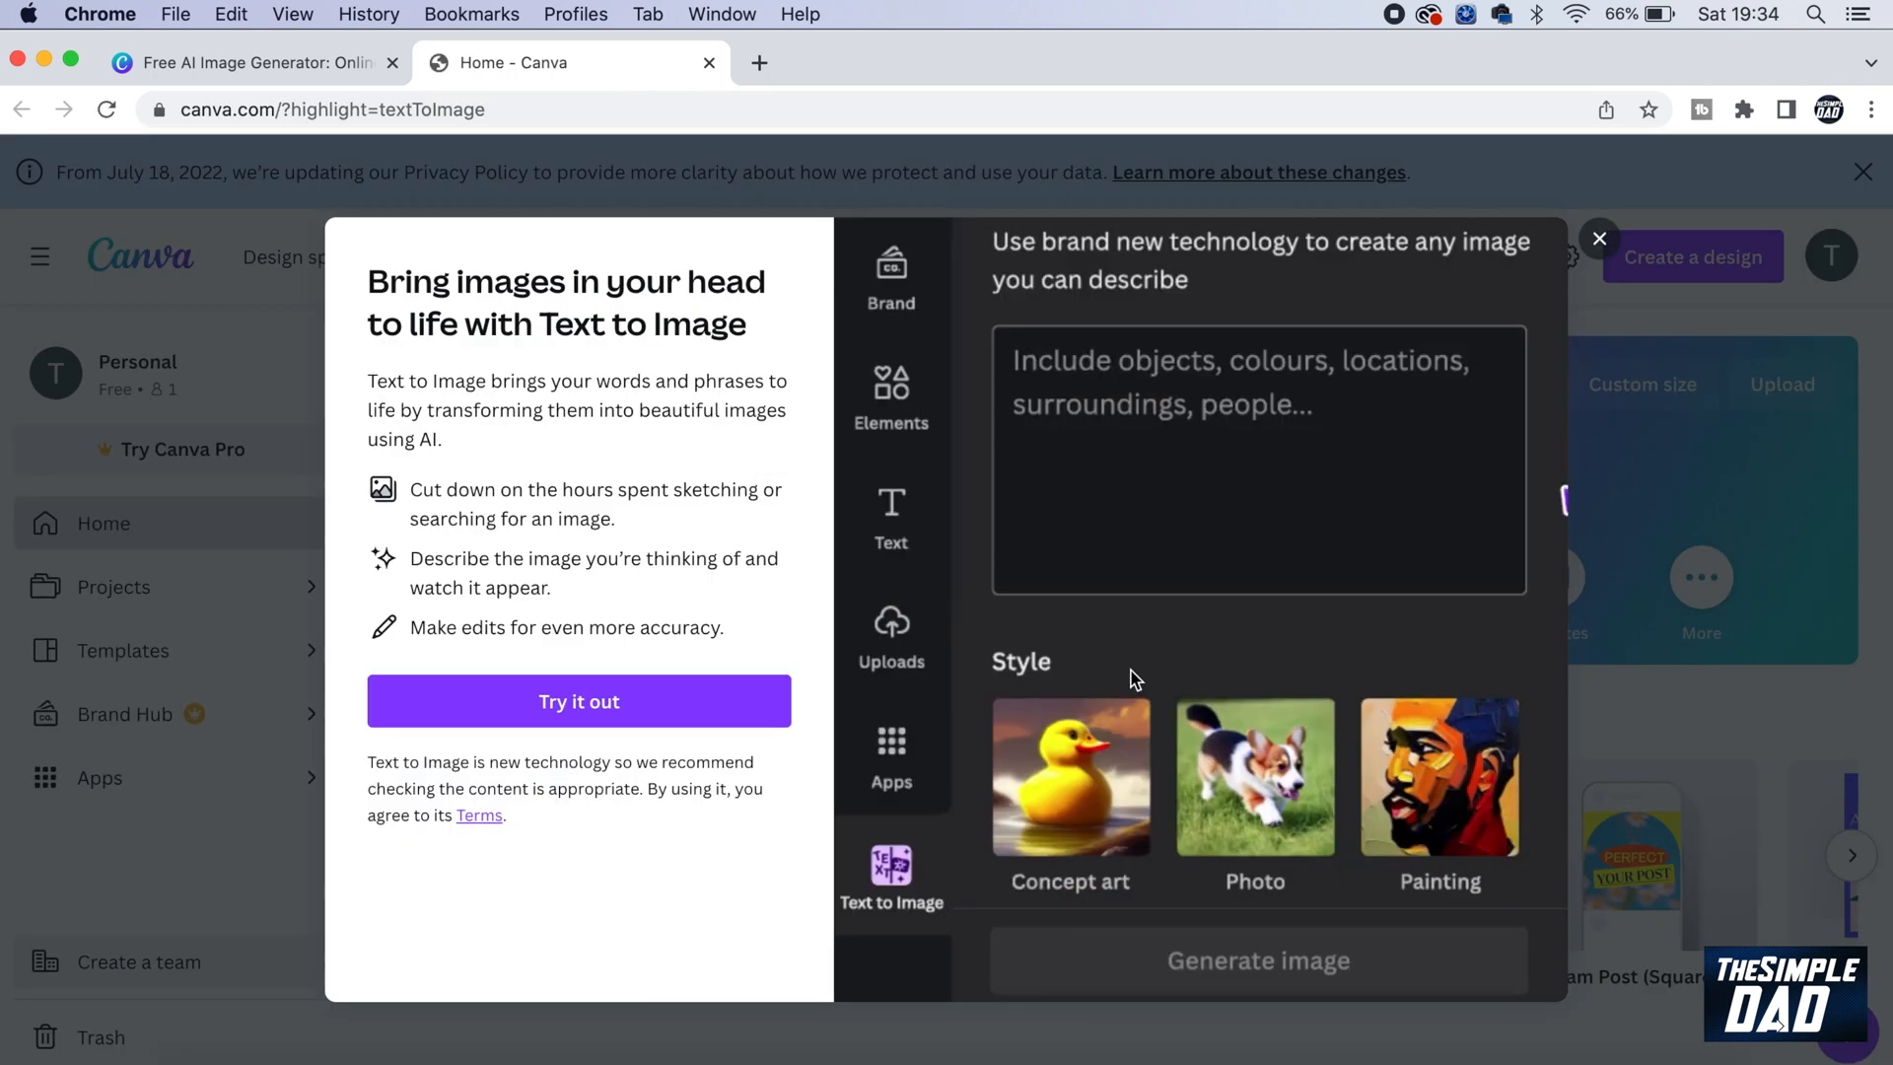
- Try the Text to Image app in a new blank Instagram Post design
type("Candy colored sky on a mirrored surface, abstract")
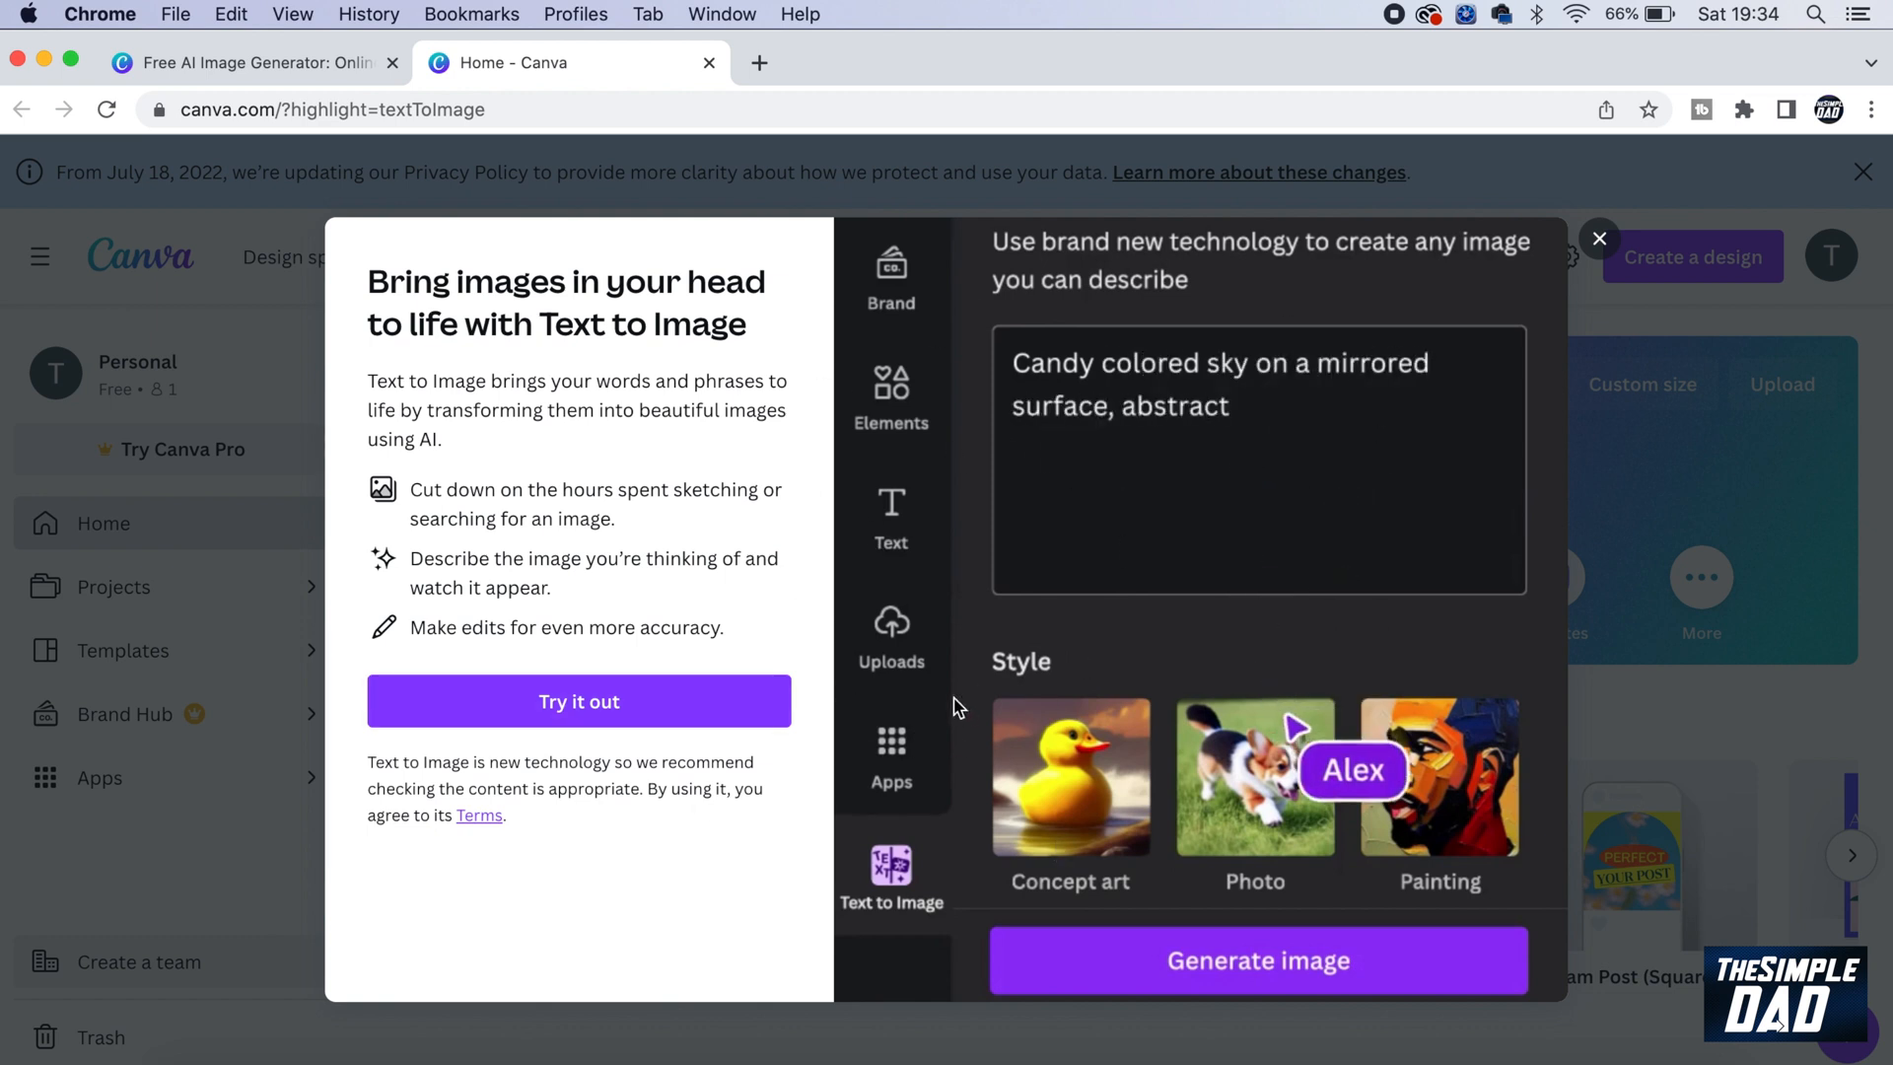
left_click(1257, 959)
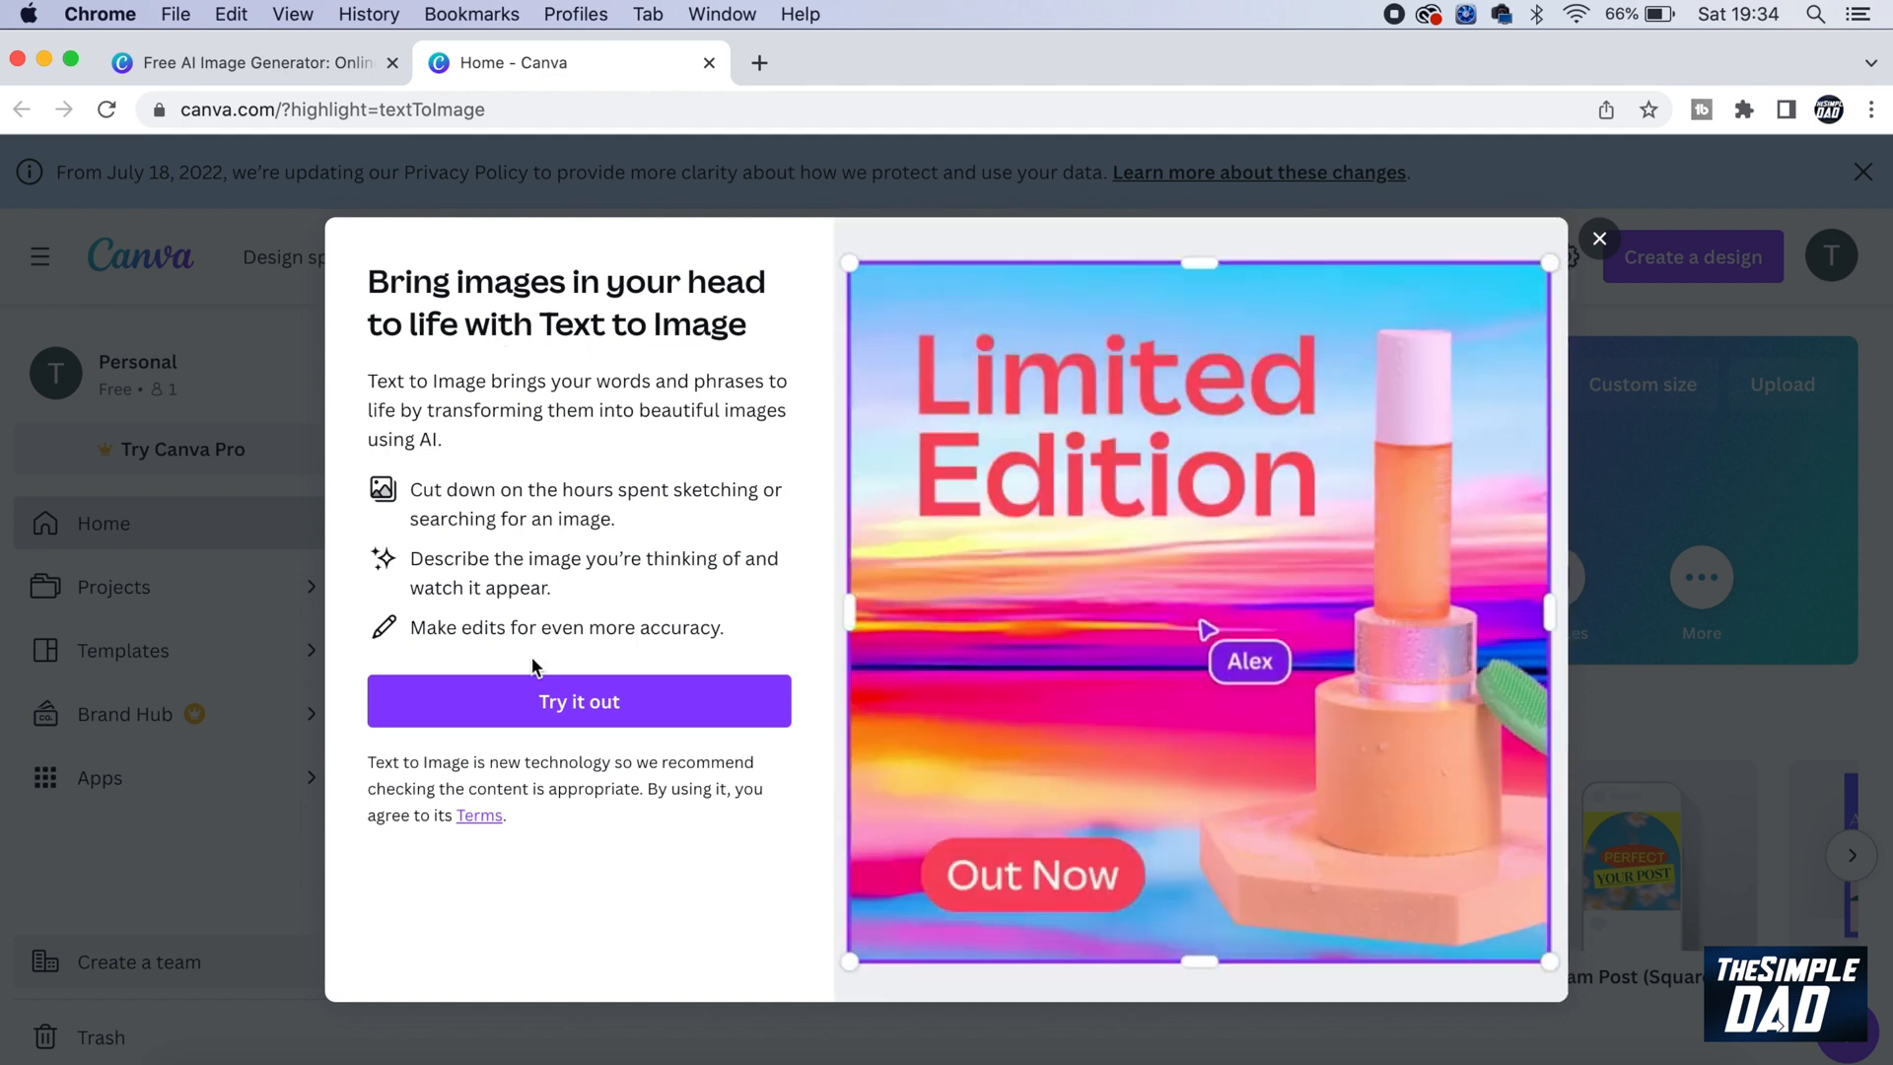
left_click(578, 701)
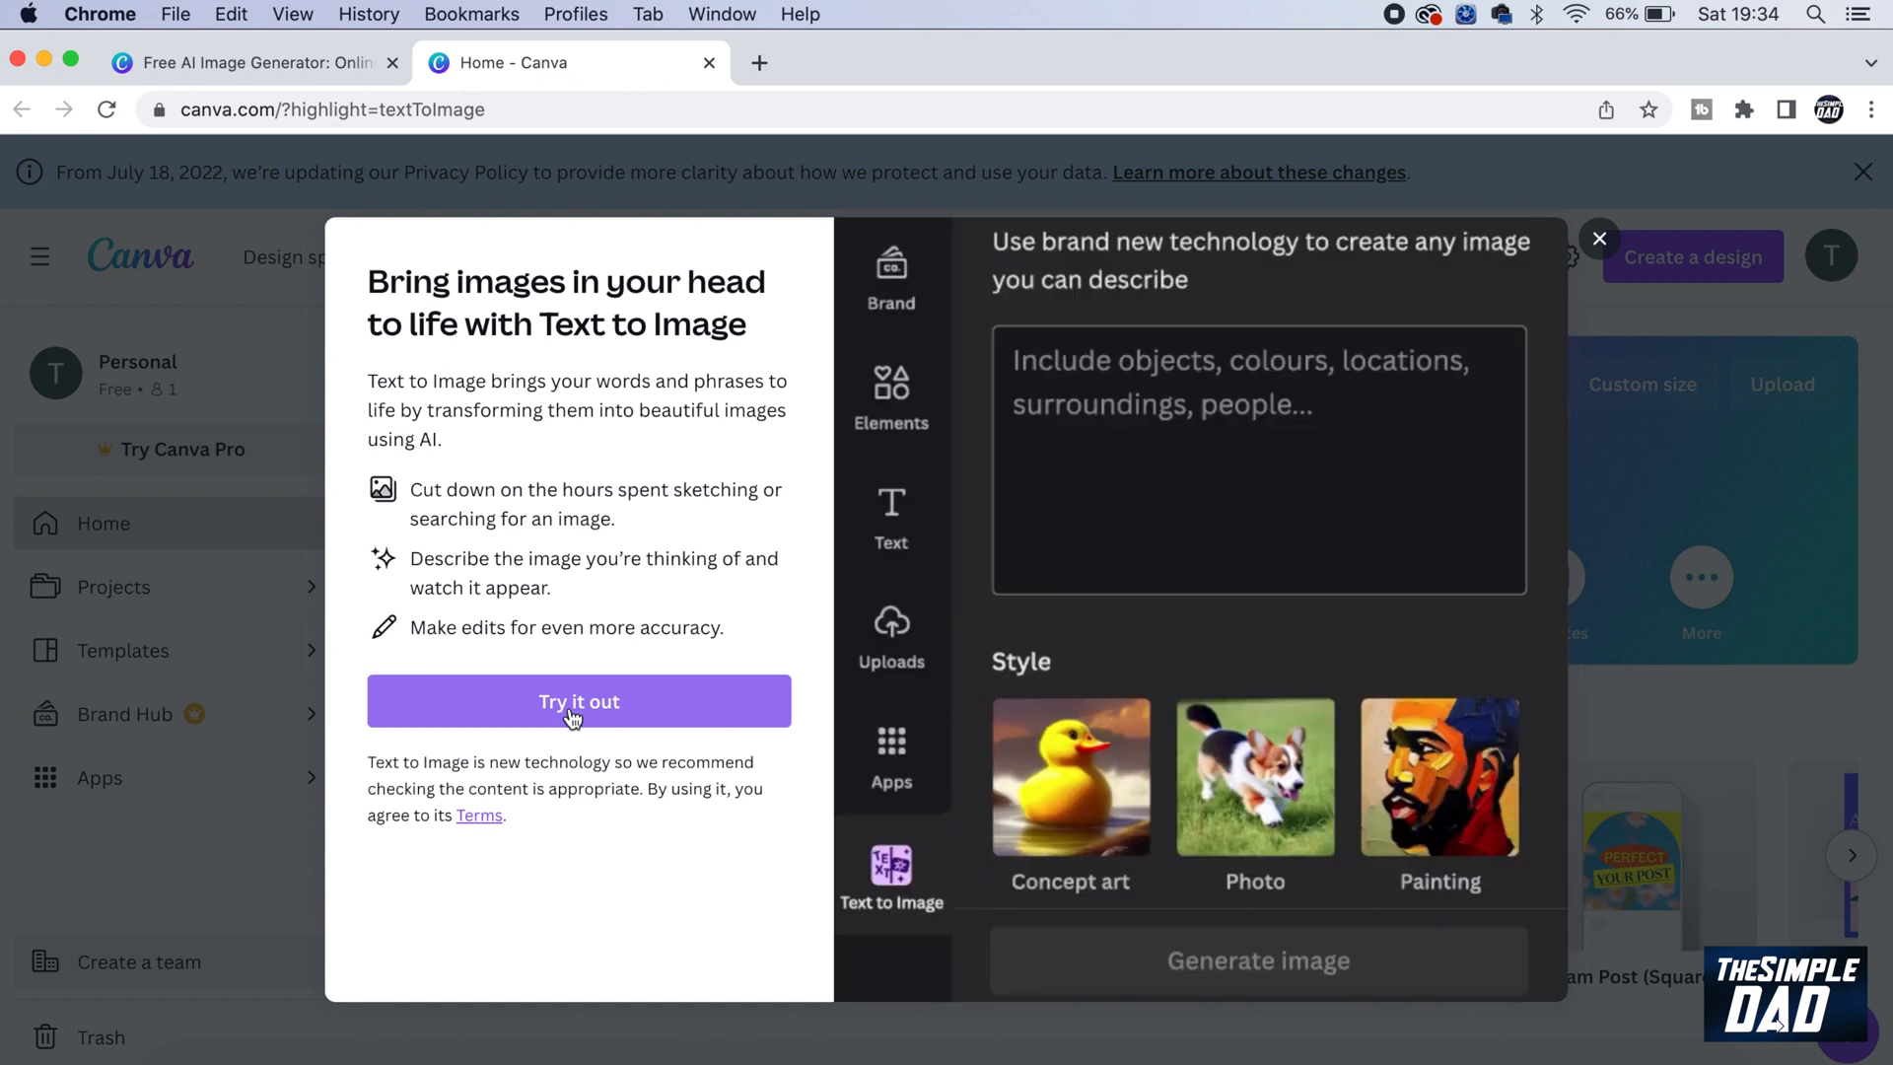
left_click(579, 701)
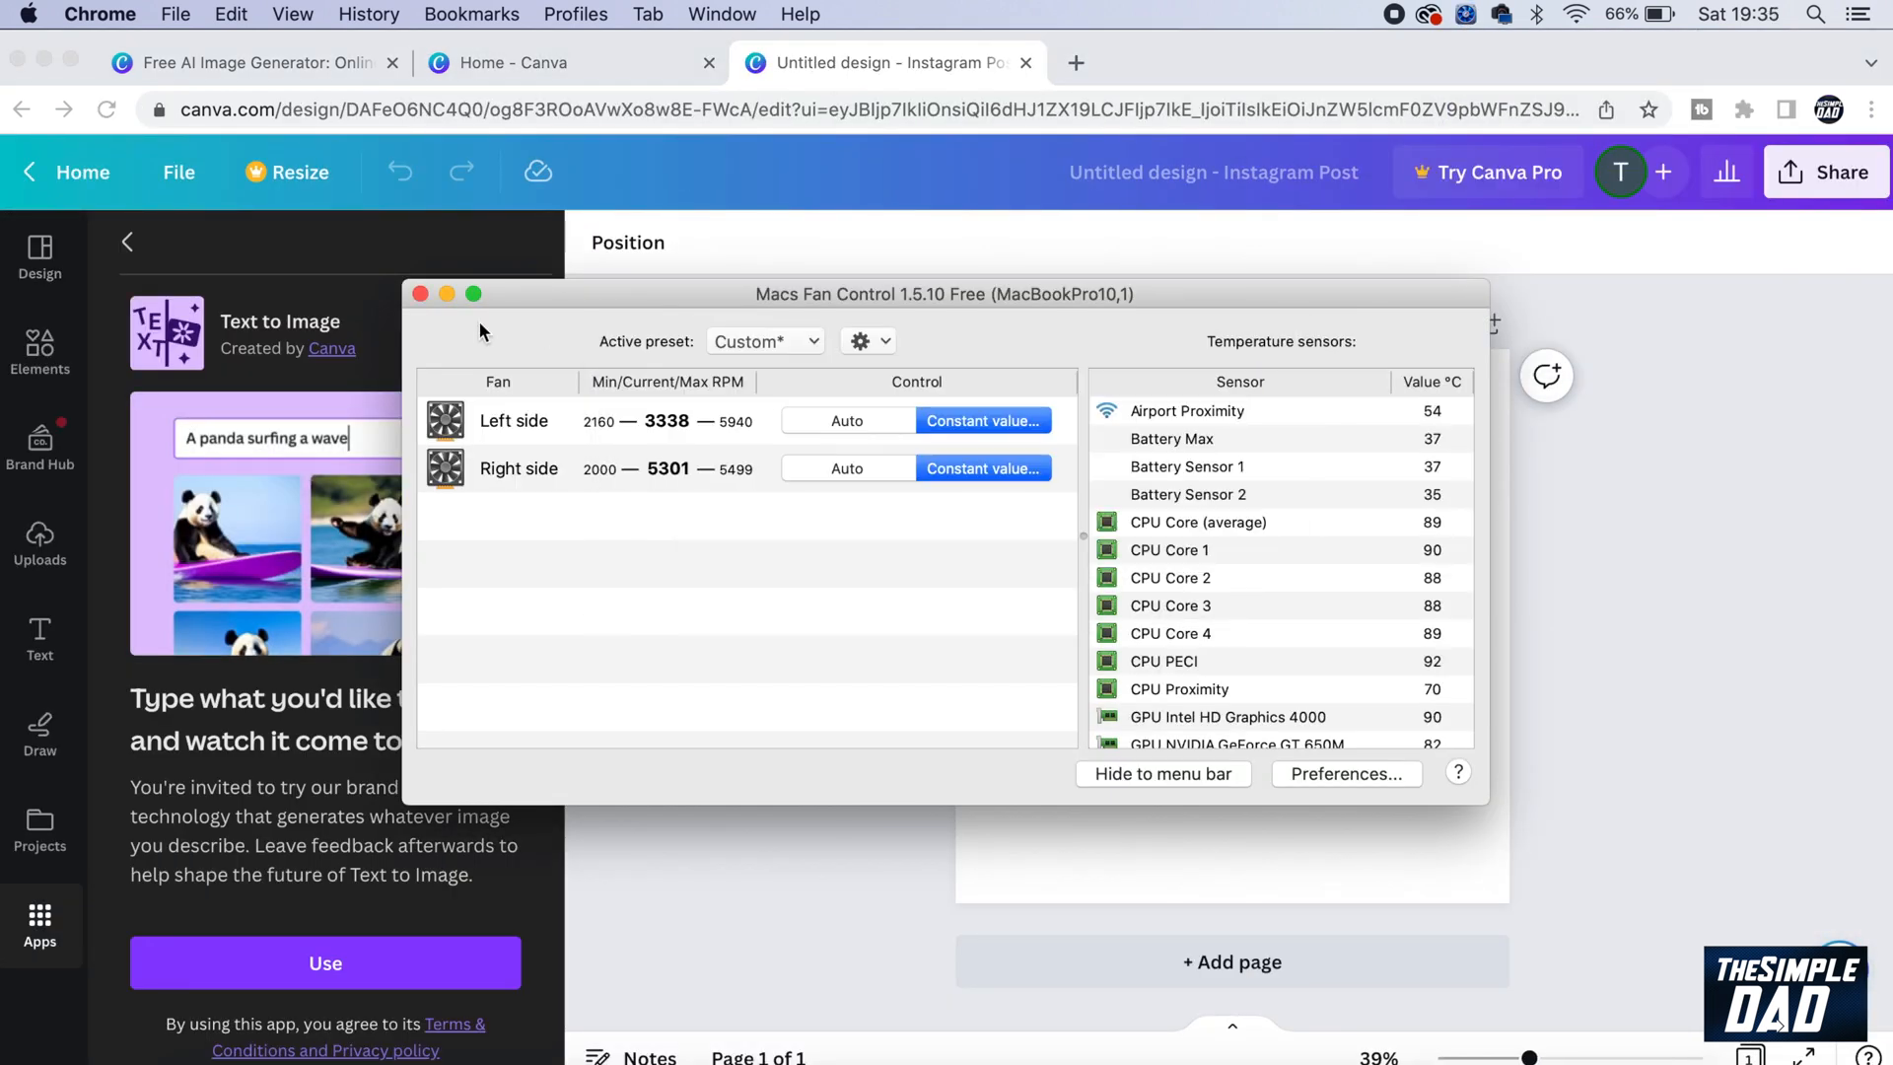
- Bring Canva forward and activate the Text to Image app panel
left_click(419, 294)
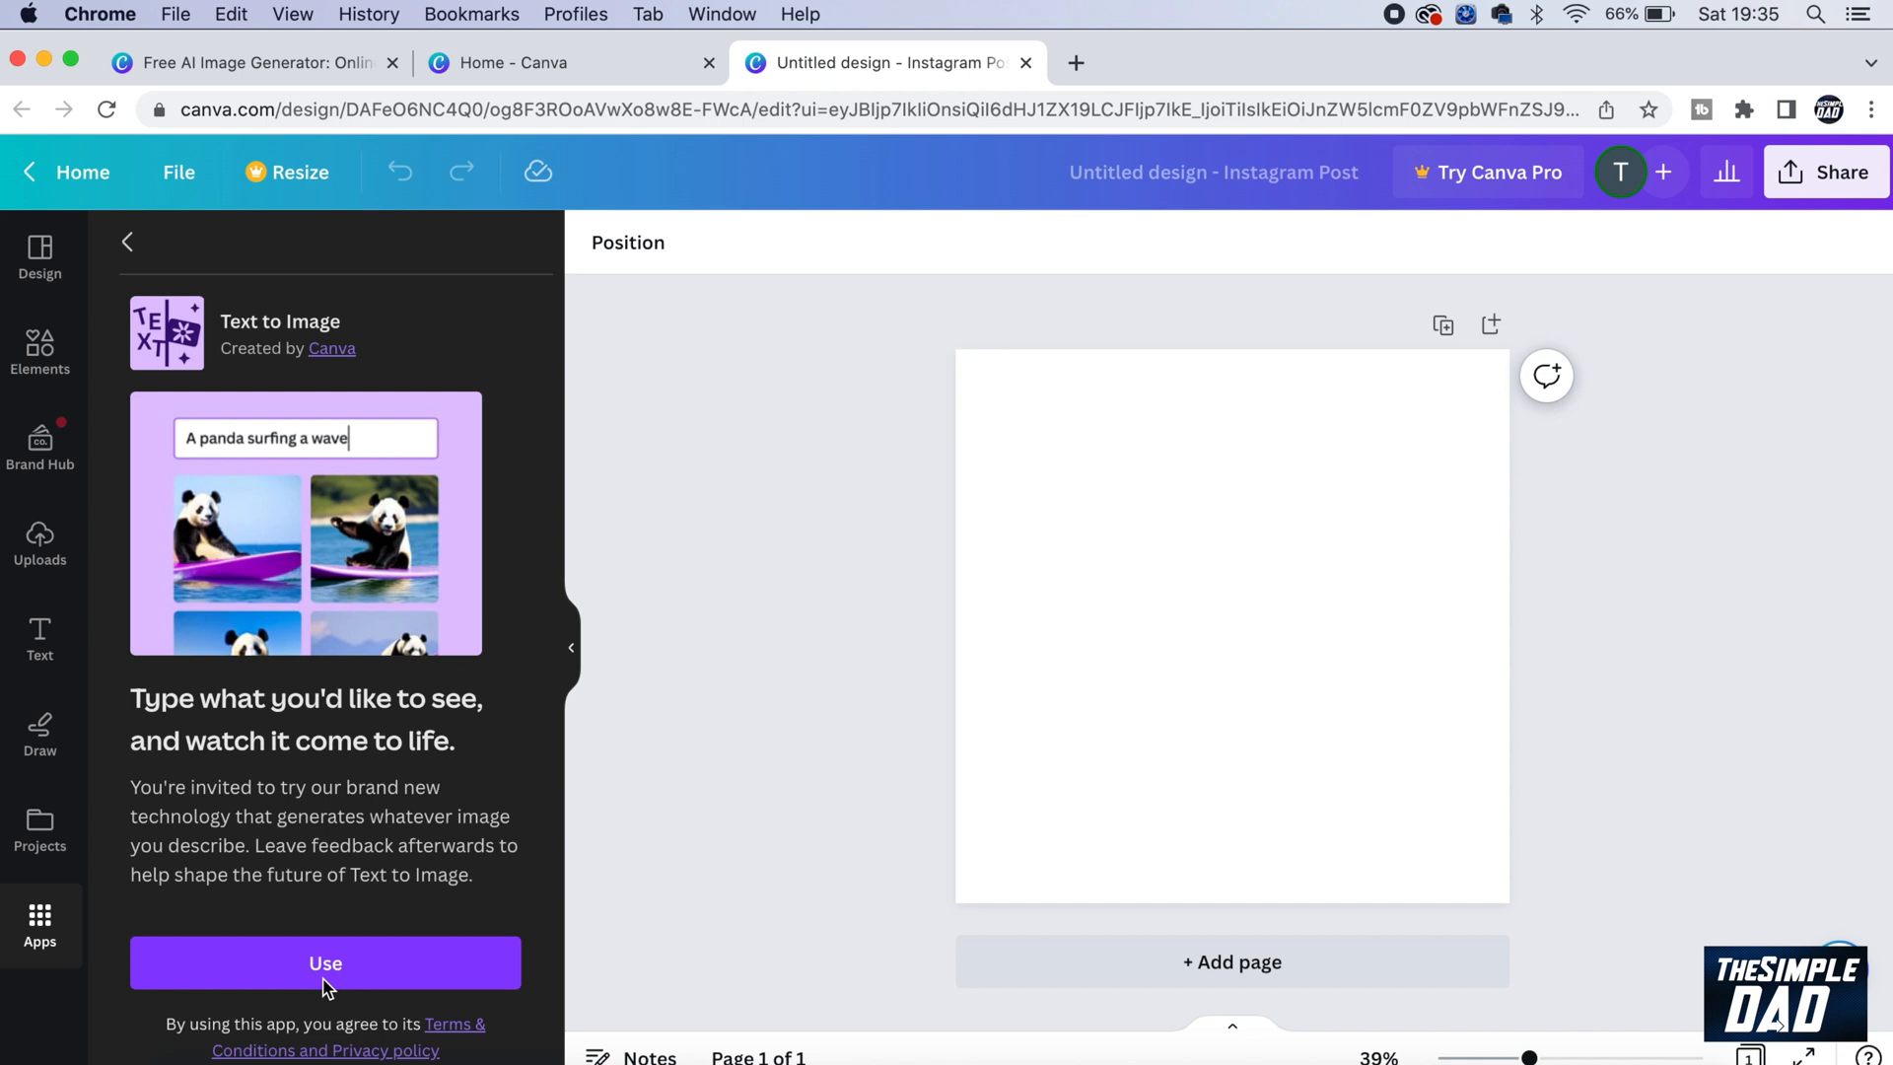
left_click(324, 962)
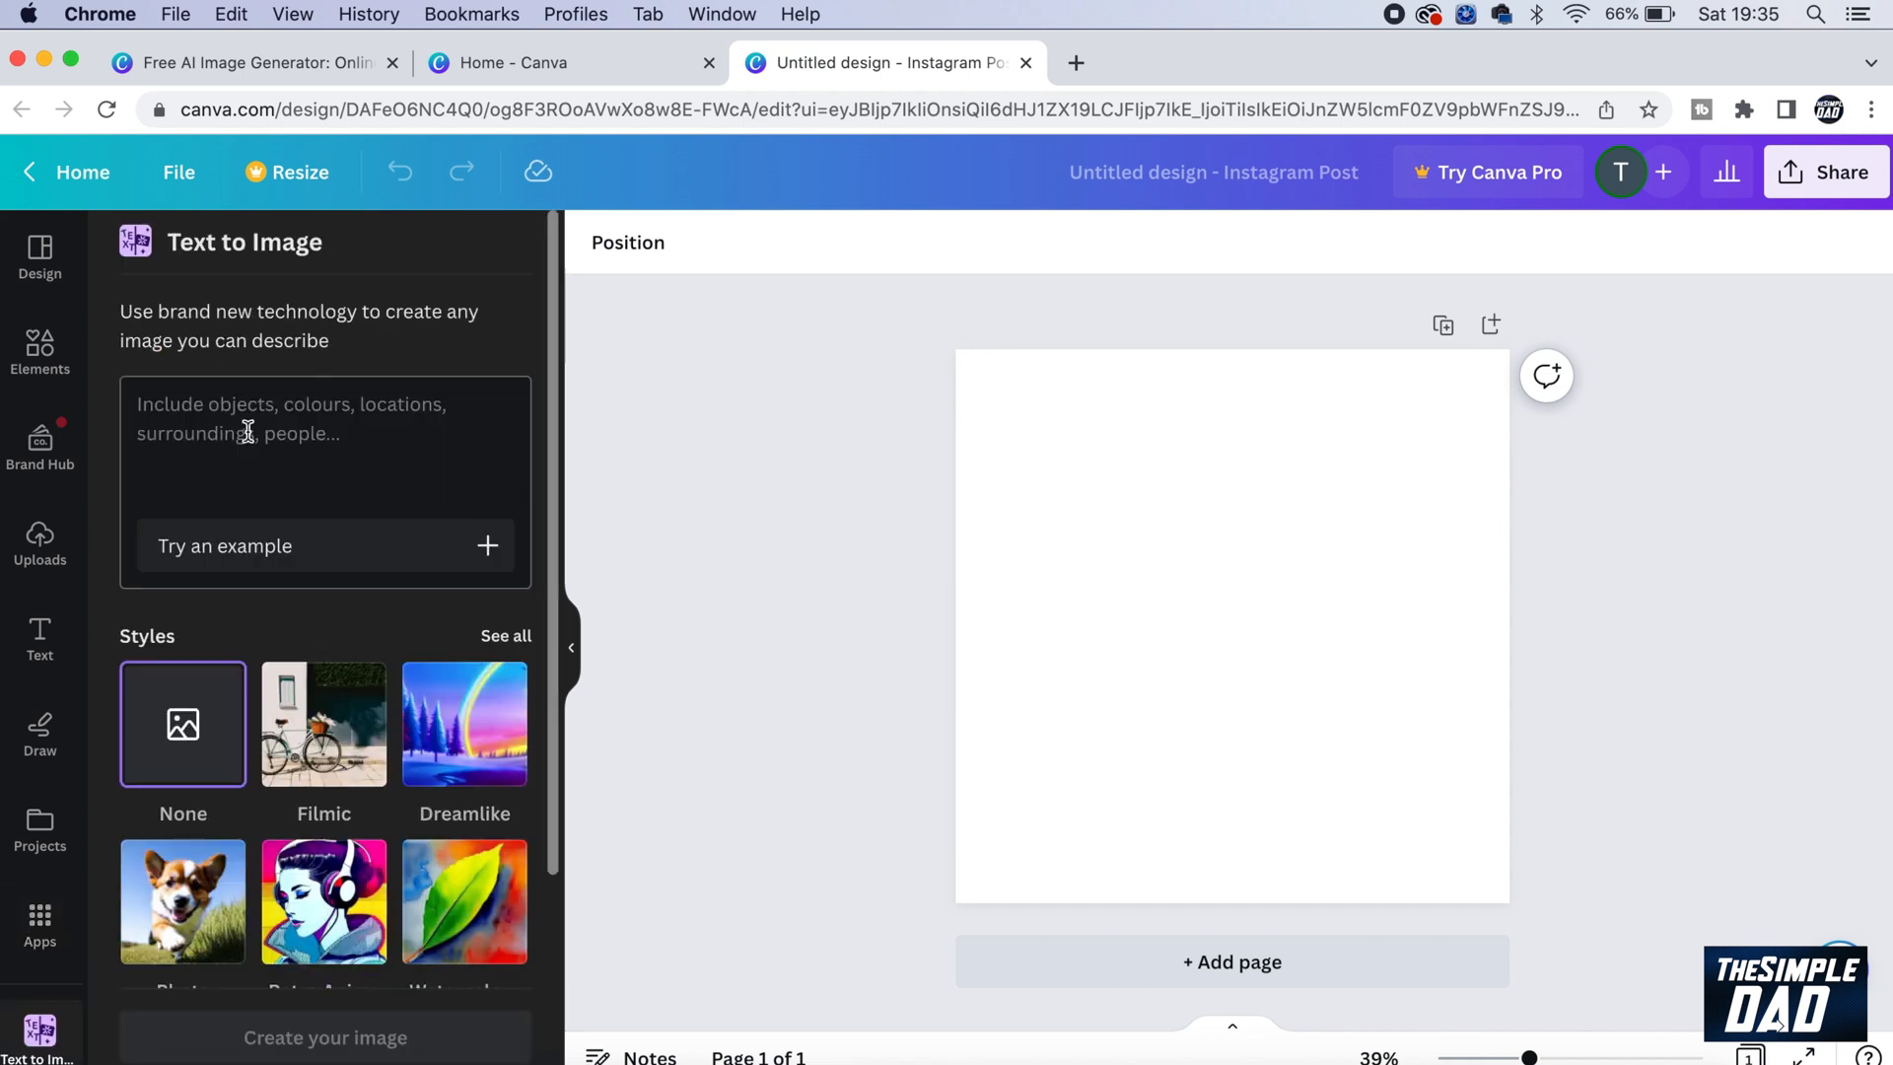
mouse_move(354, 339)
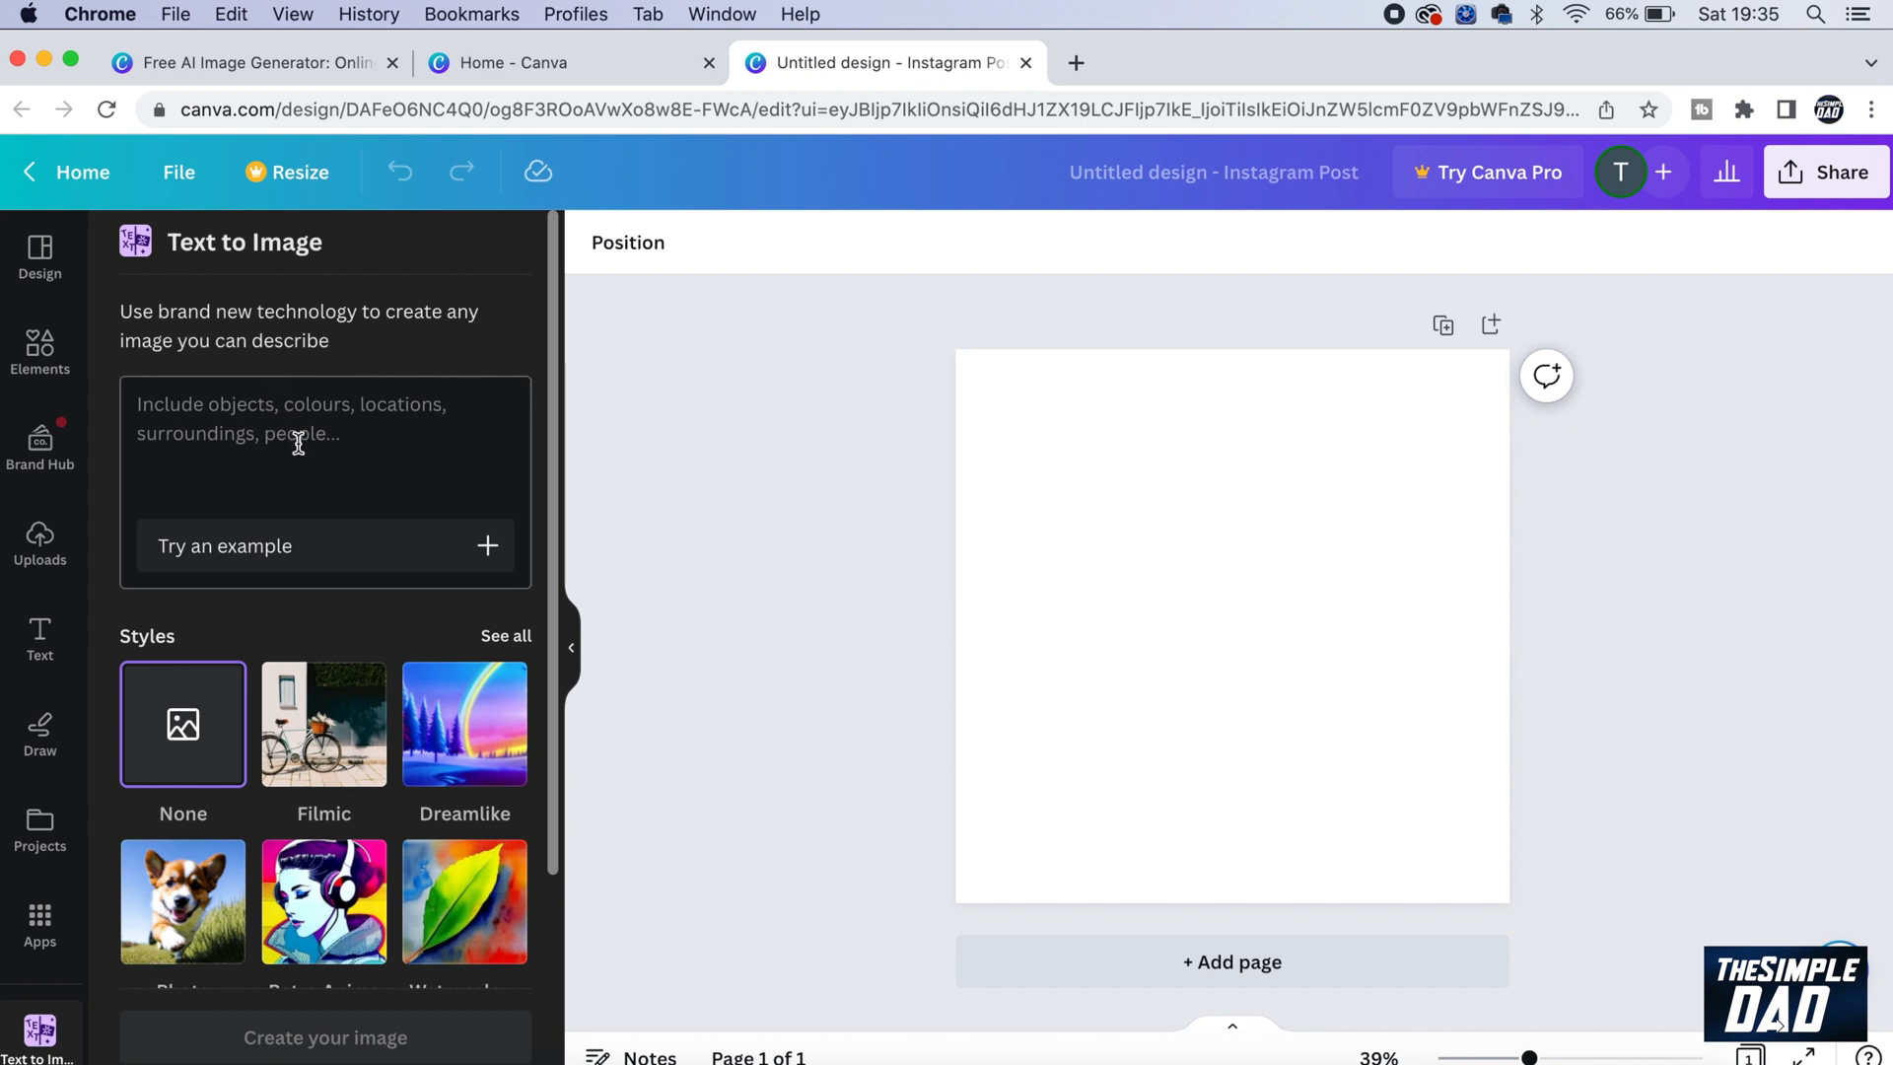
- Generate images from the prompt 'purple kingkong with fairy wings'
left_click(323, 471)
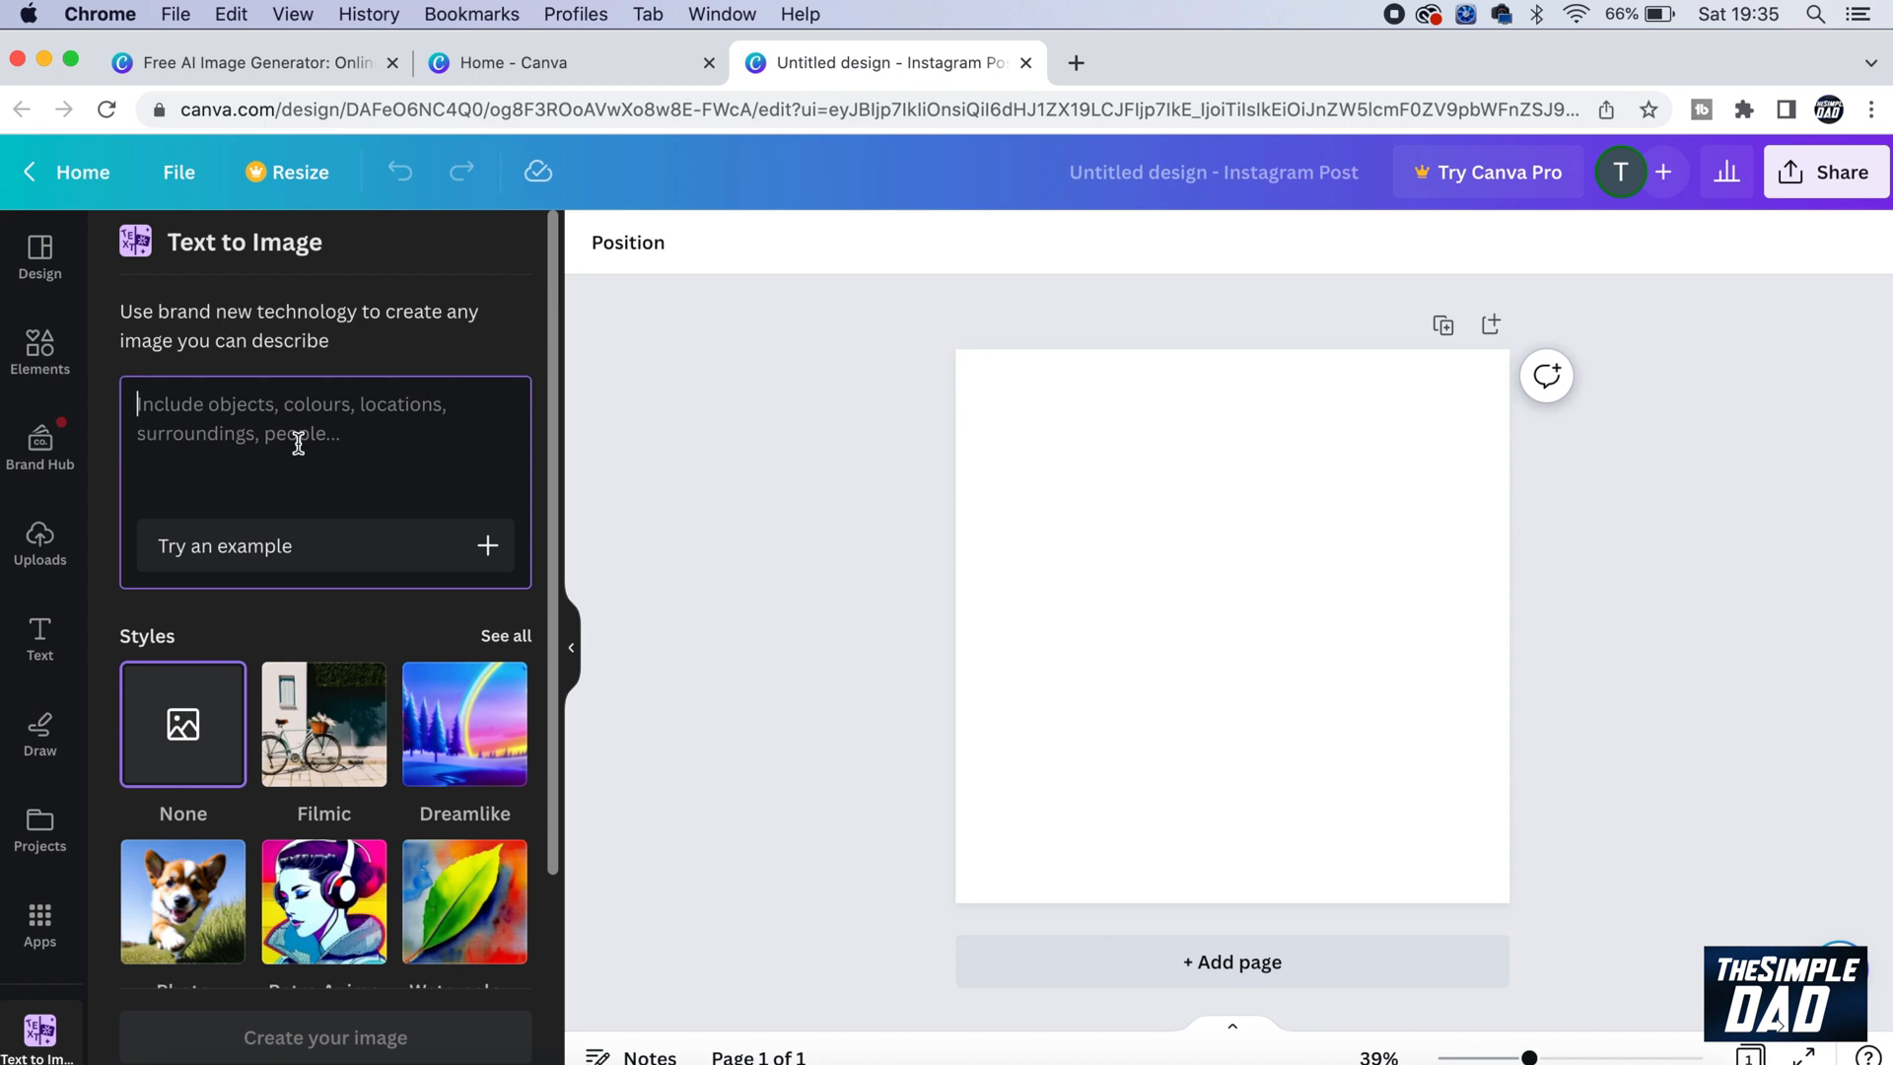
type("p")
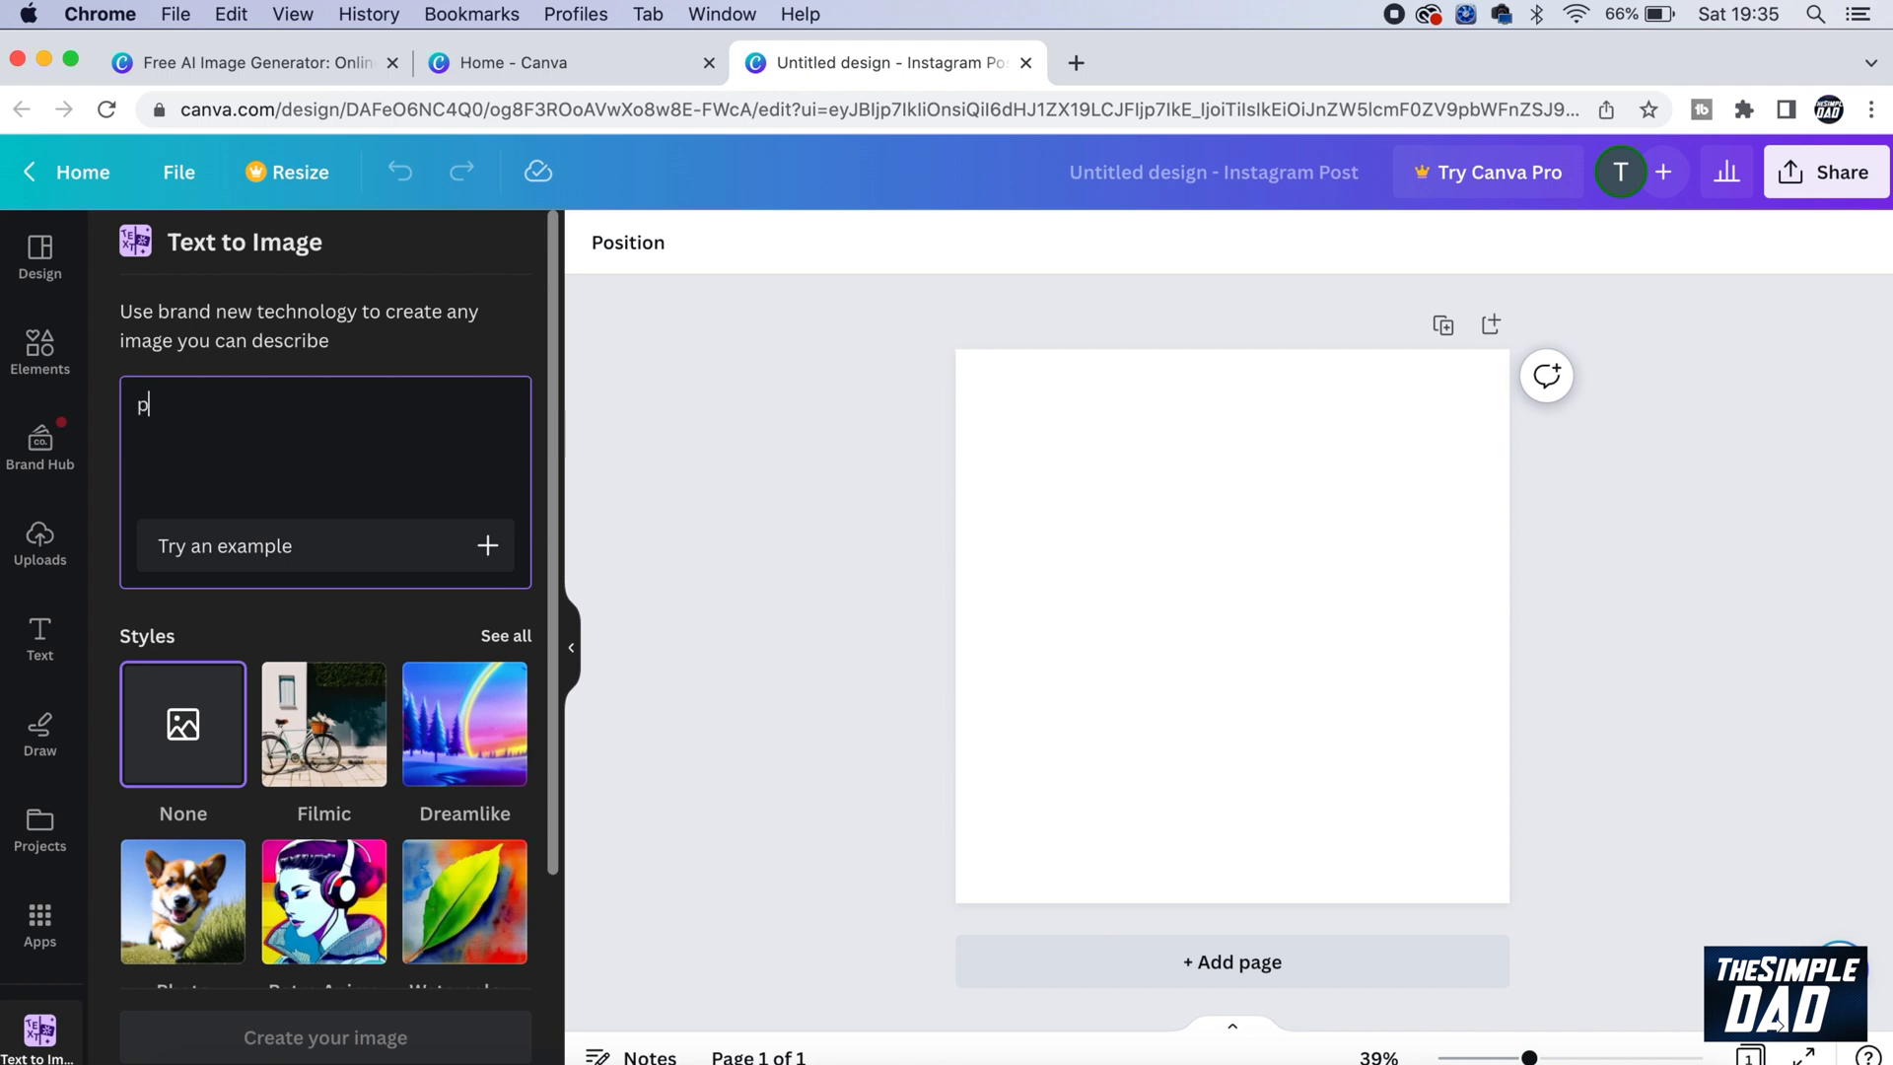
type("urple king")
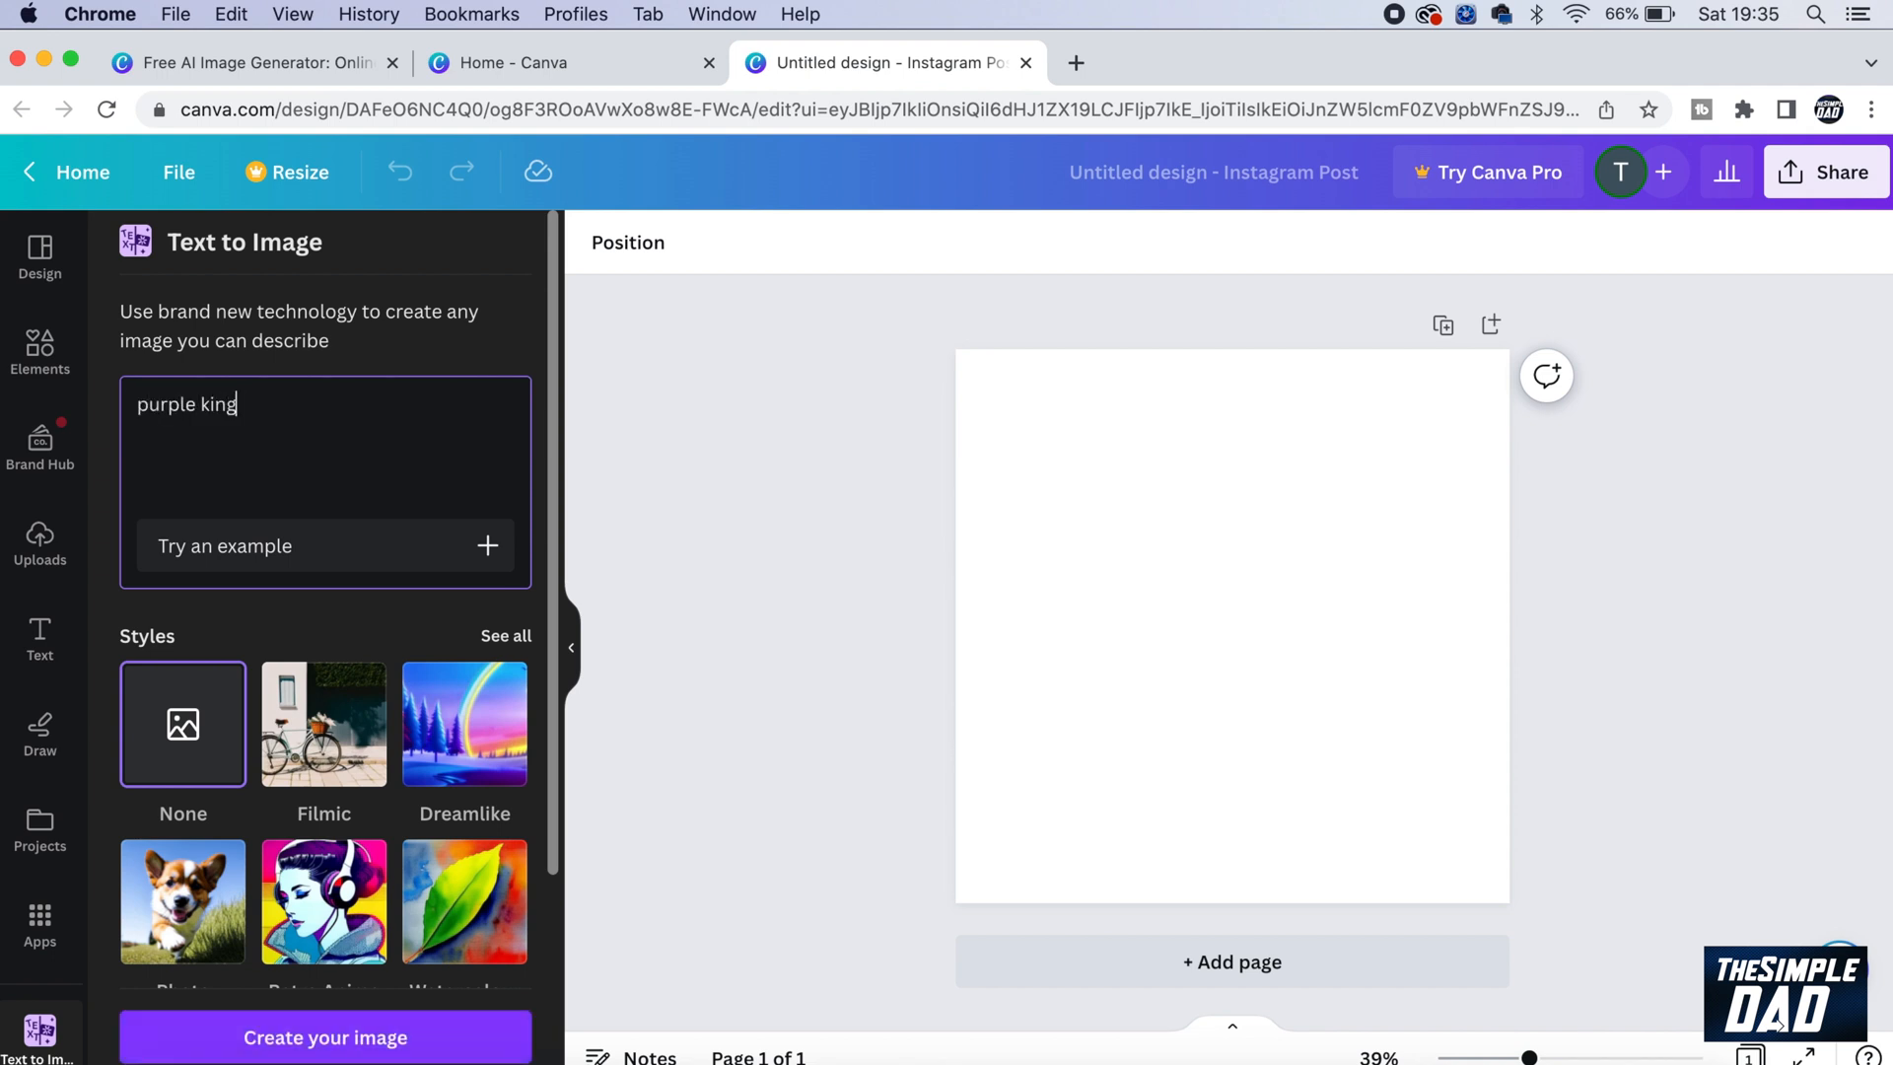
type("kong on a")
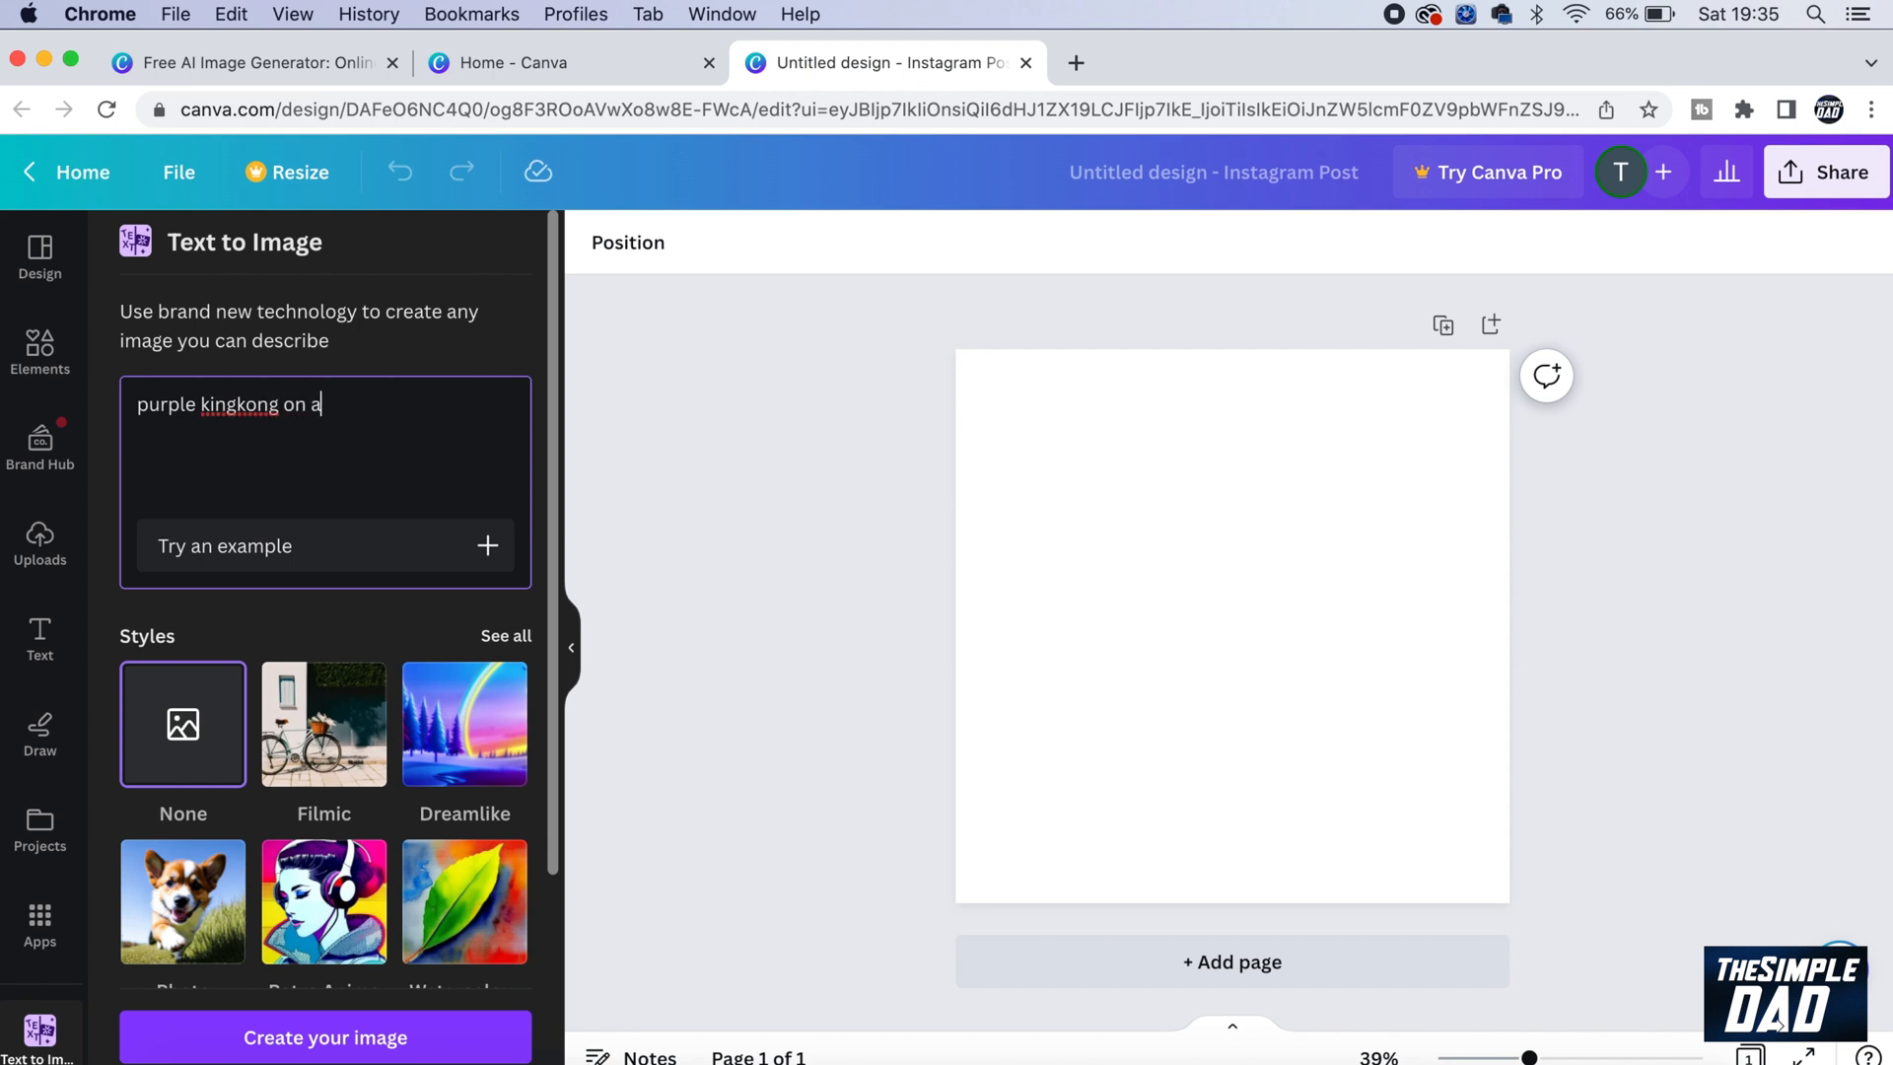
type("with fairy")
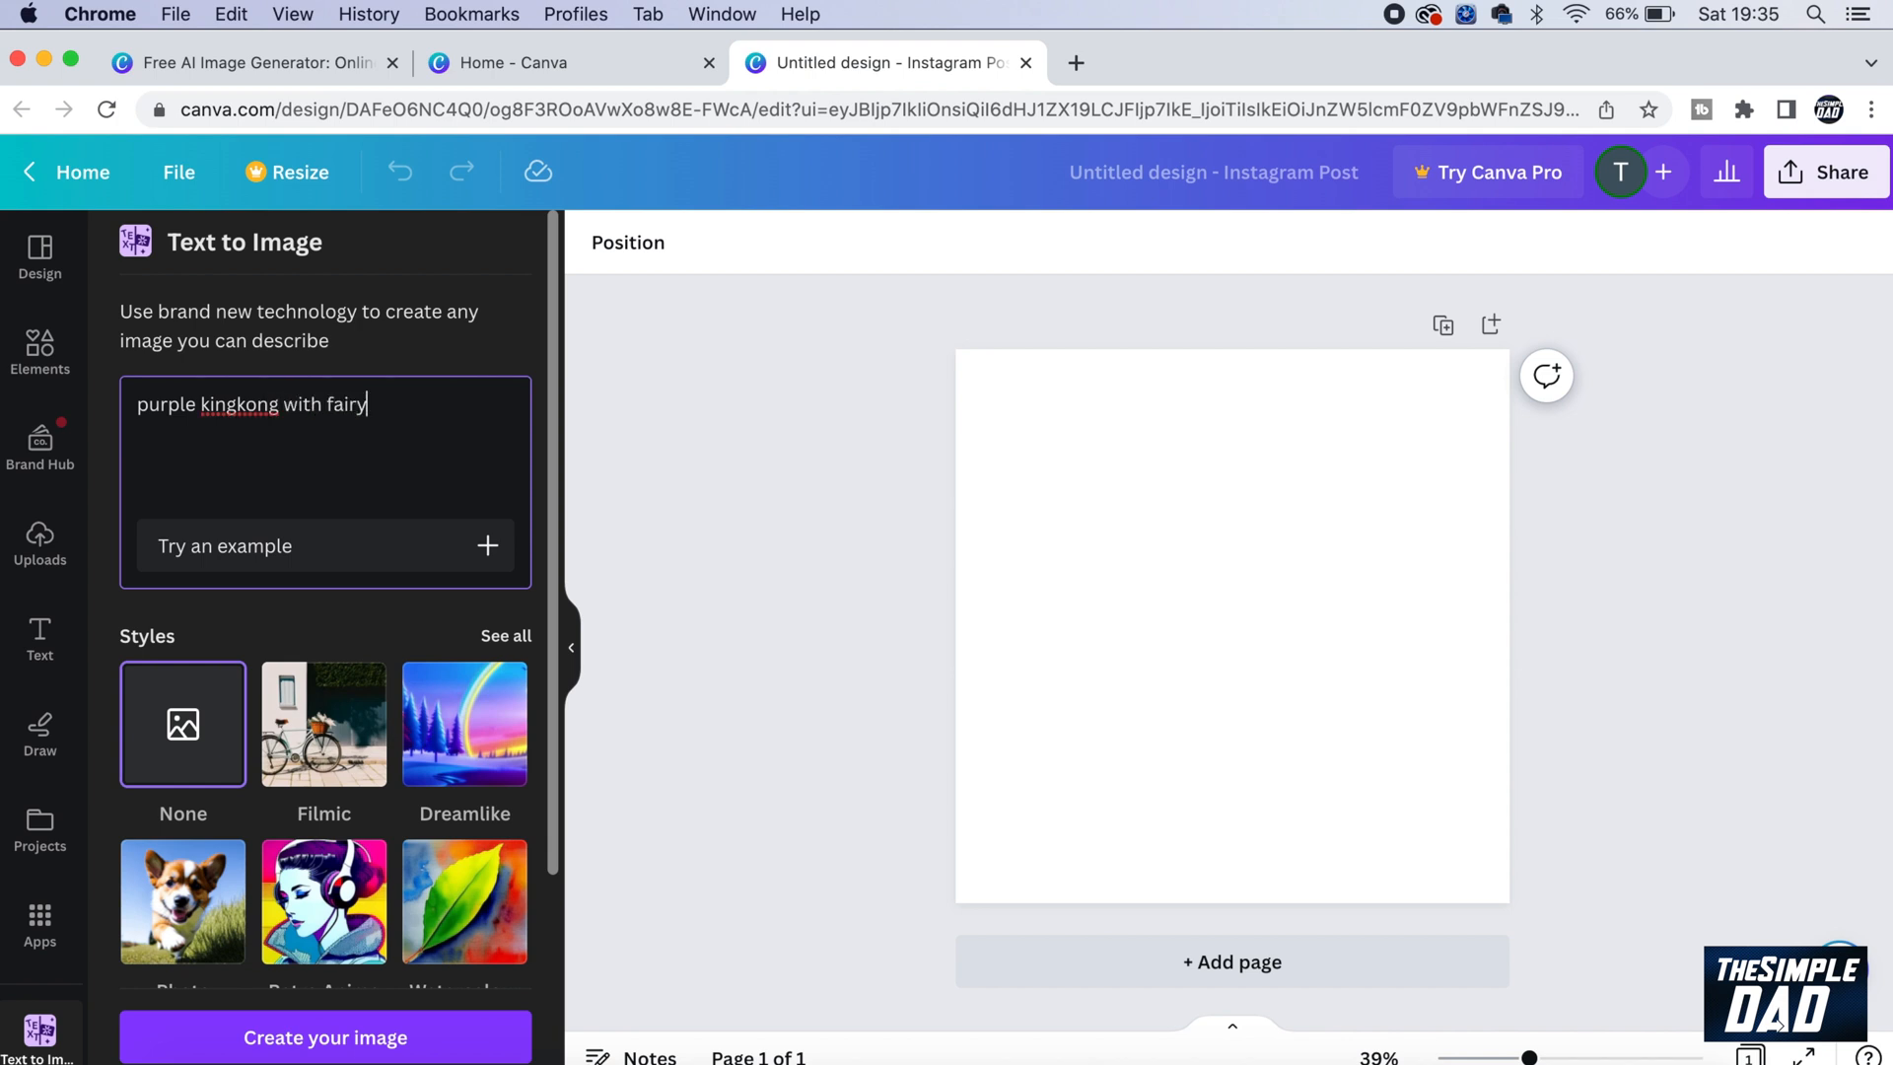
type("wings")
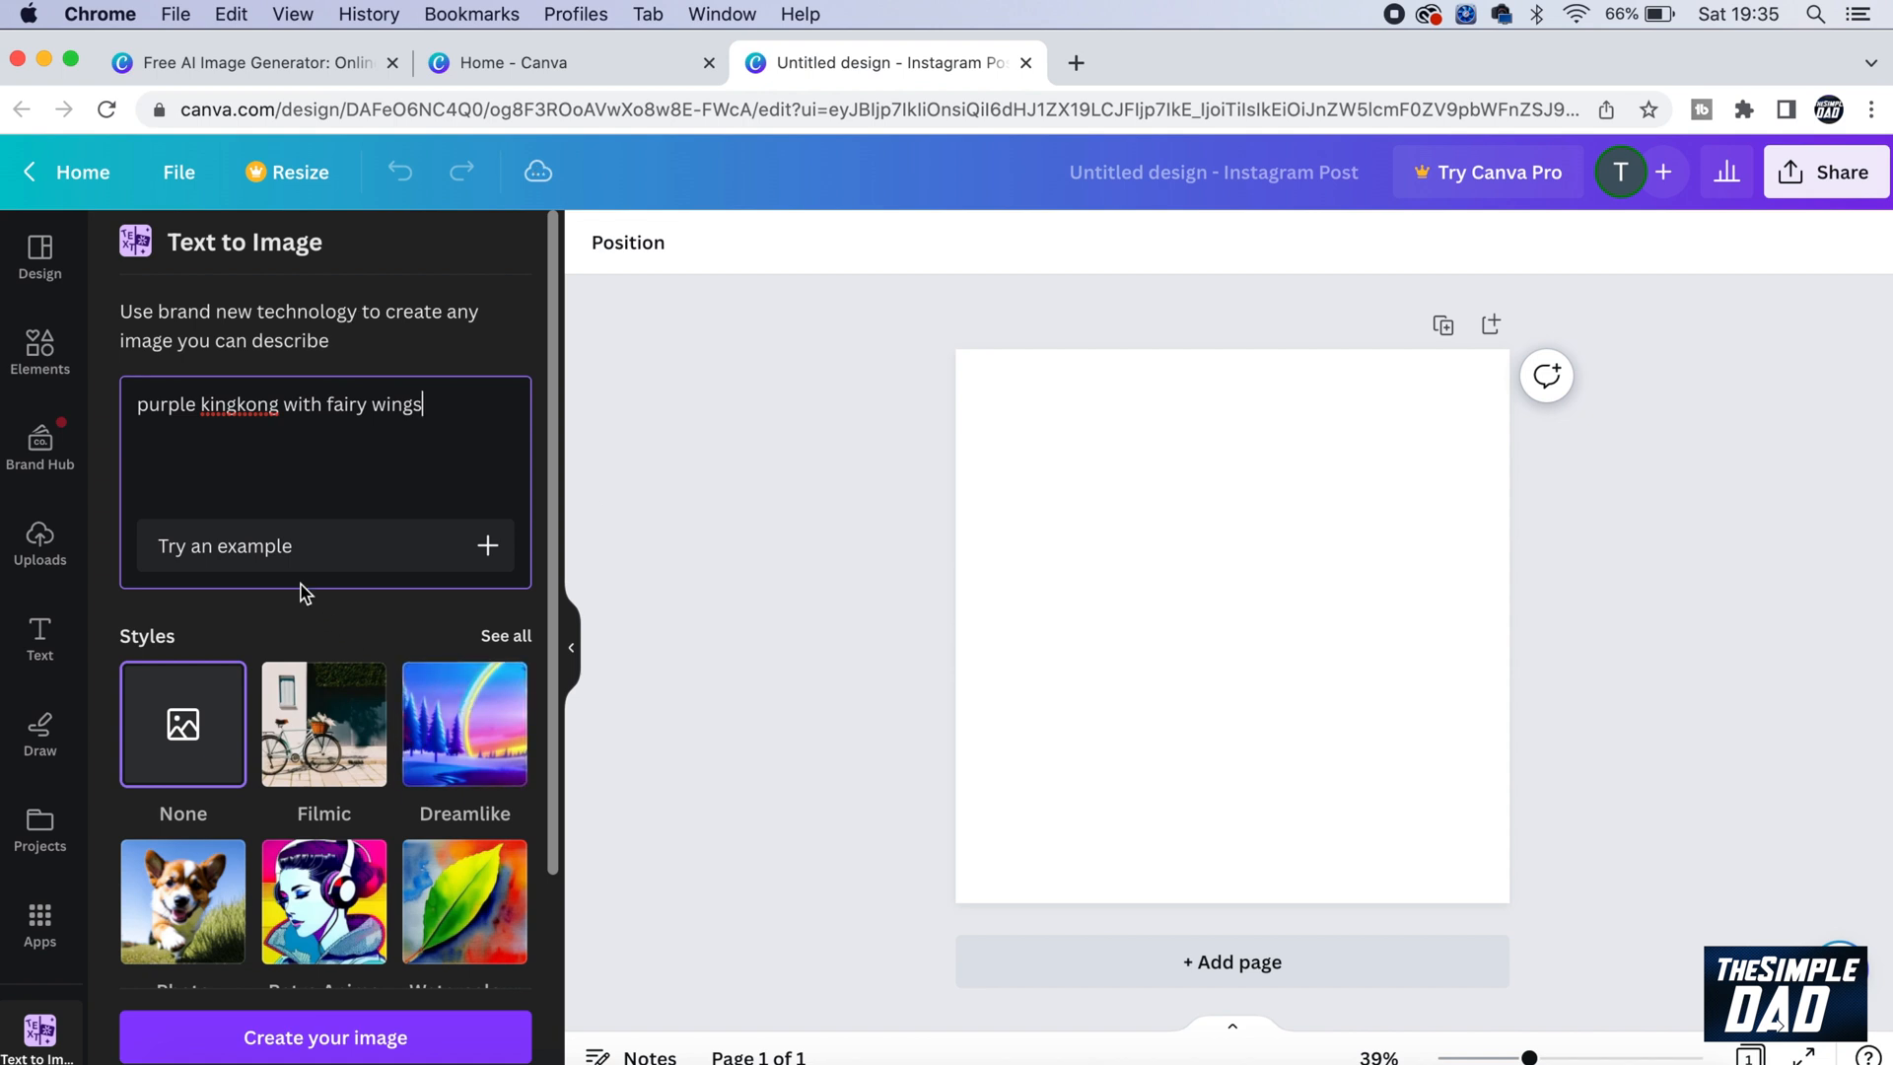
left_click(325, 1037)
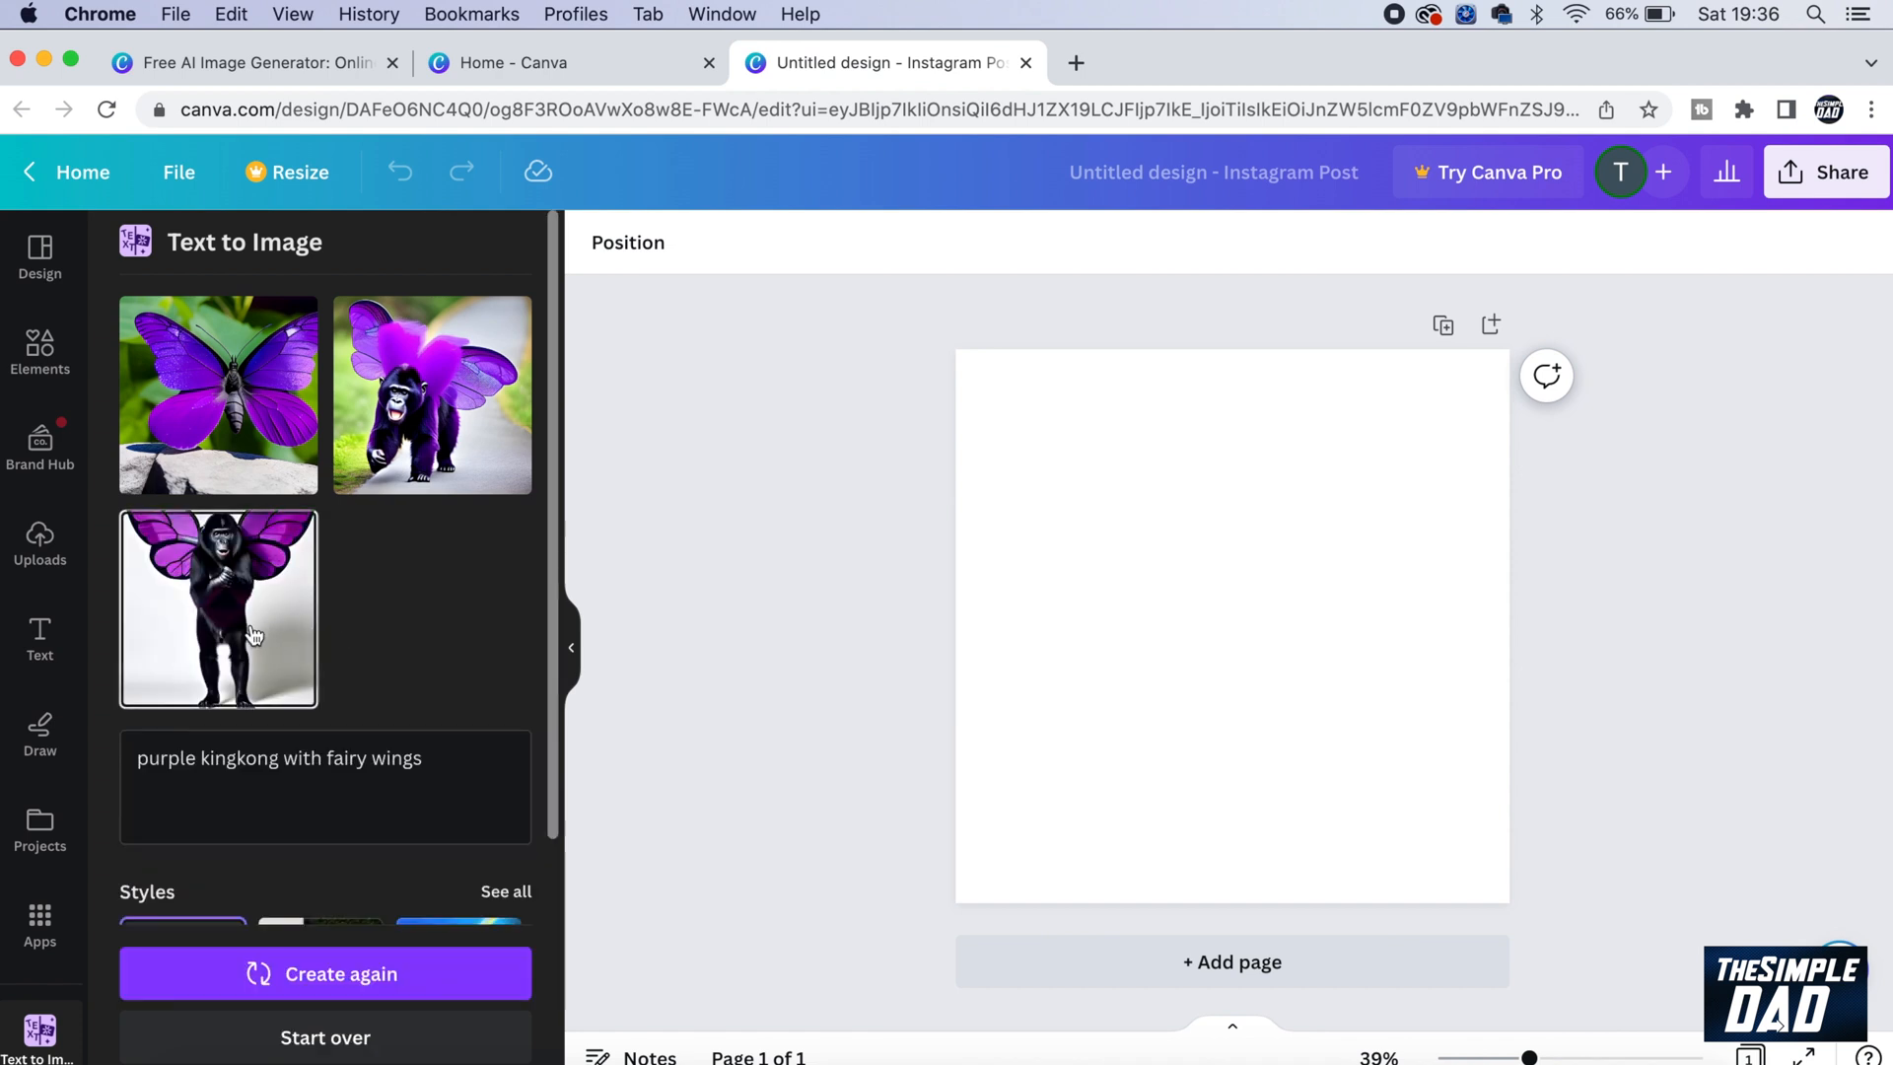
- Insert the third generated gorilla image and stretch it to cover the whole post
left_click(219, 608)
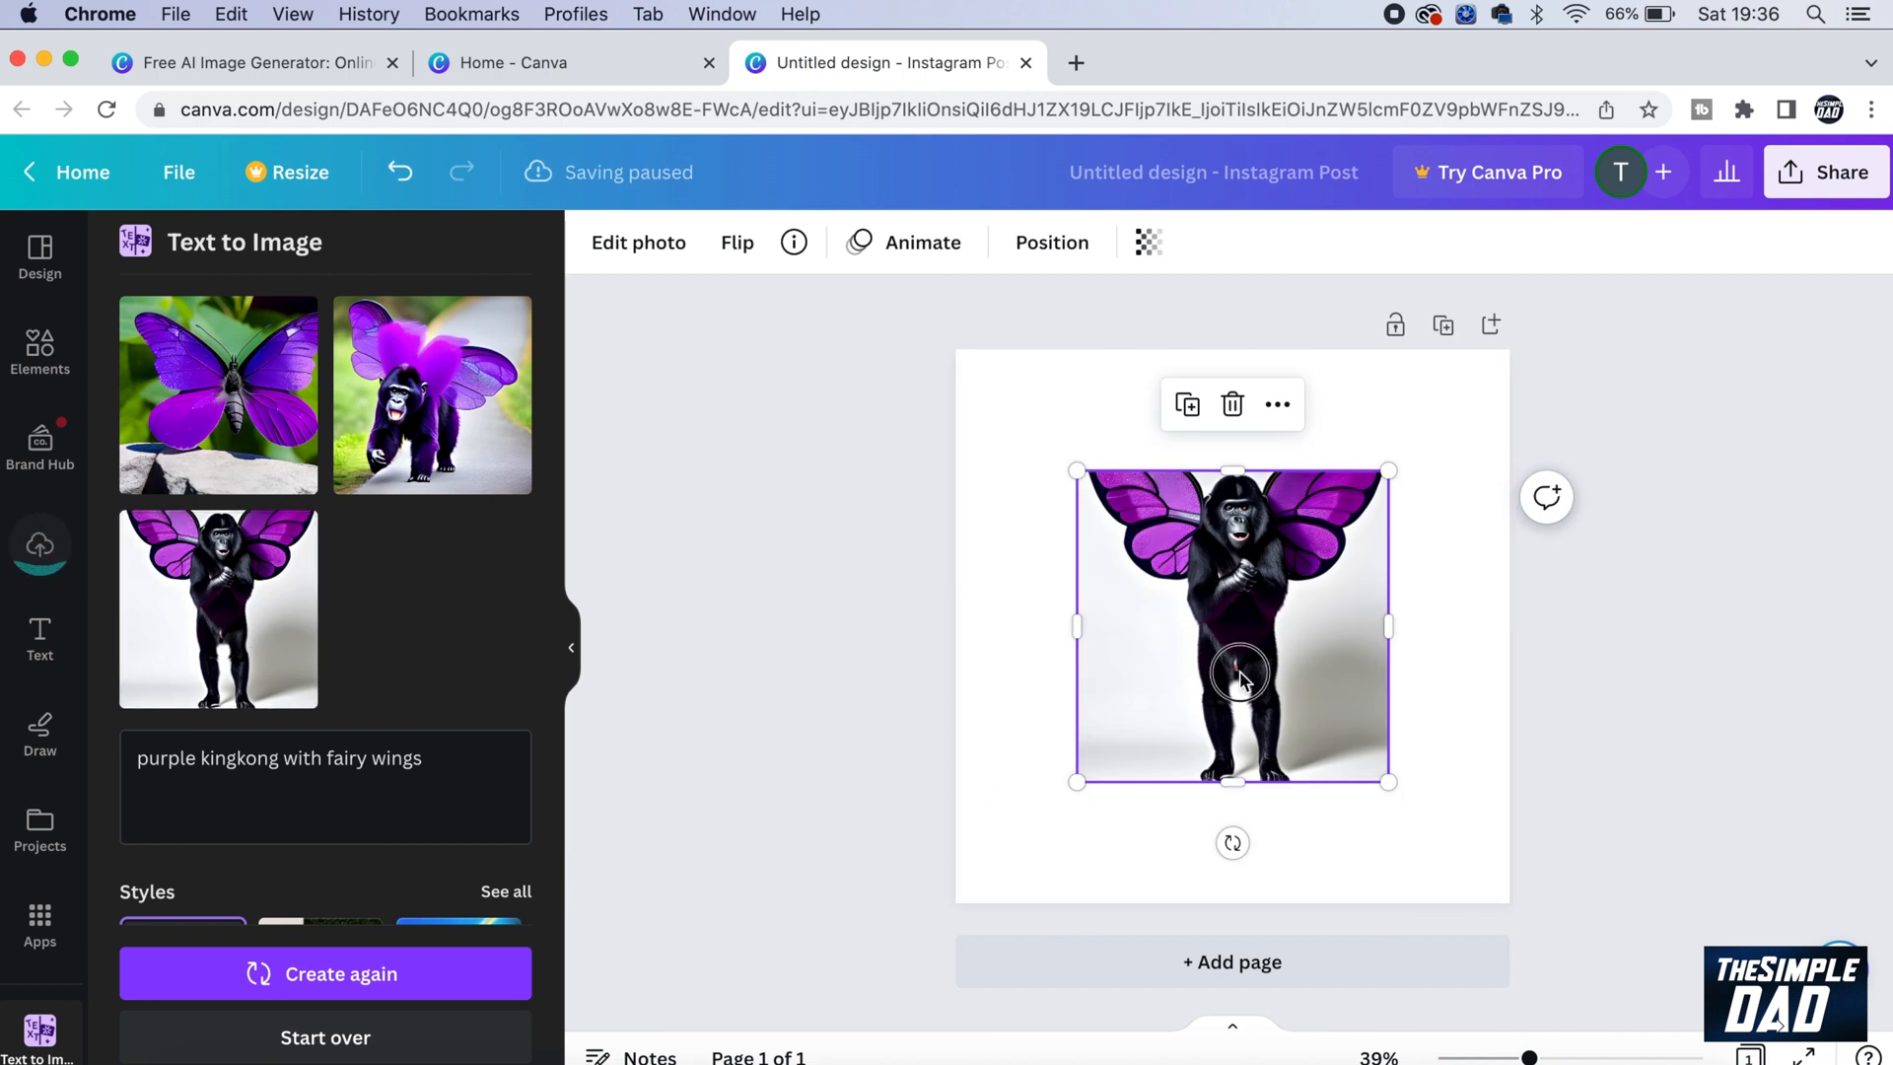
left_click_drag(1232, 672, 1108, 505)
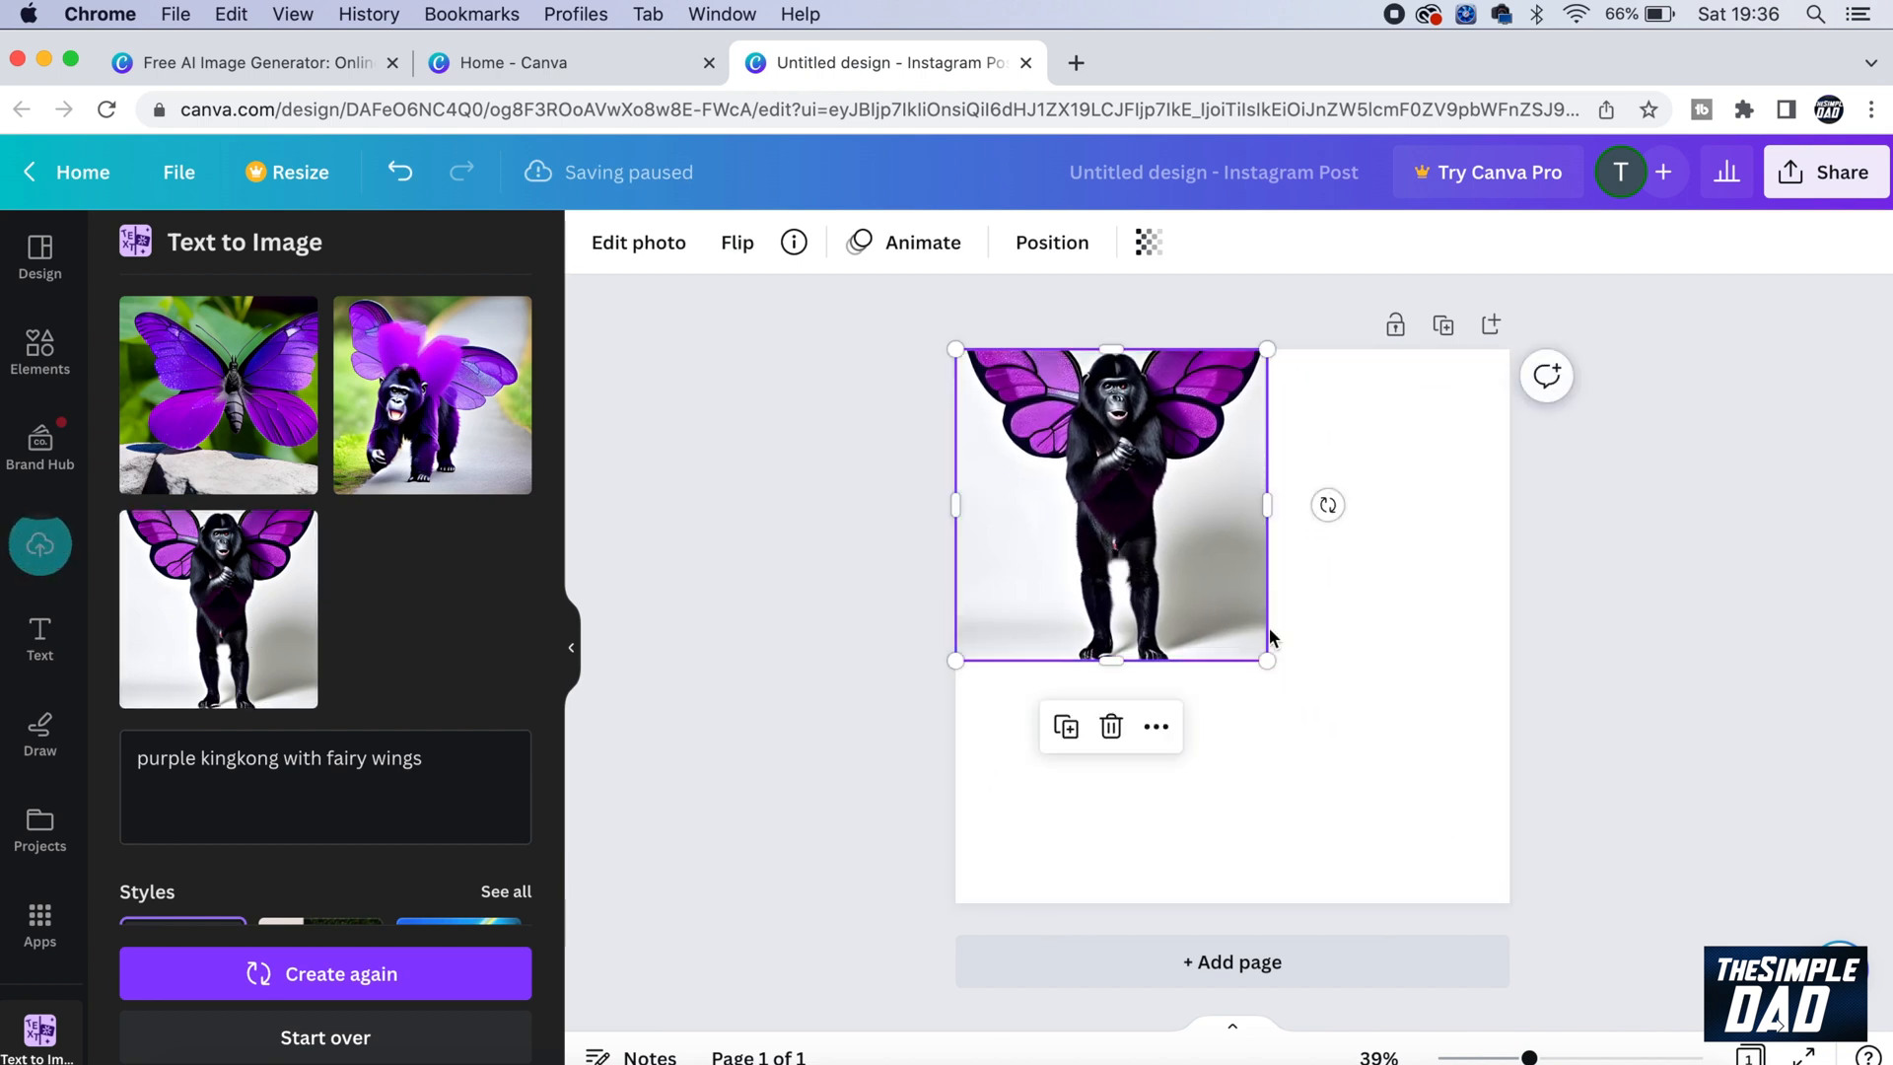
left_click_drag(1267, 661, 1500, 896)
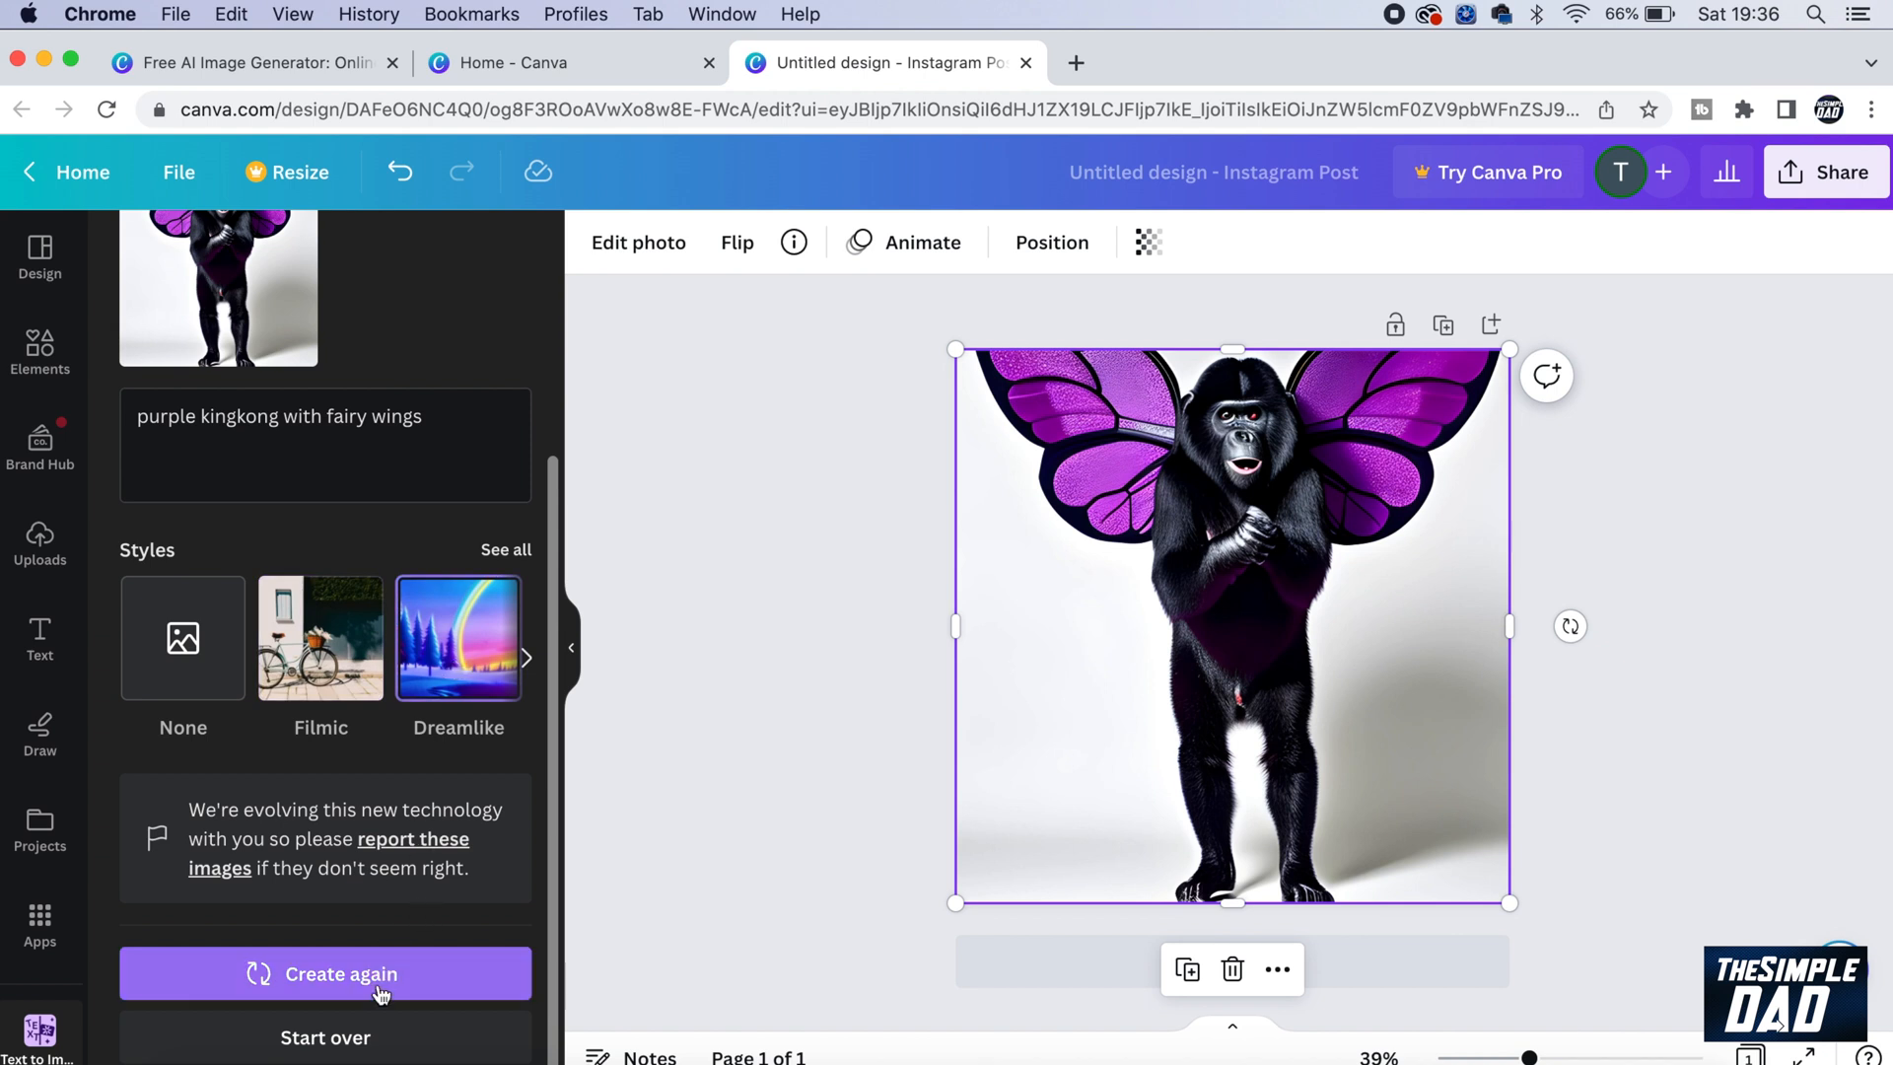
- Create the kingkong images again using the Dreamlike style
left_click(324, 974)
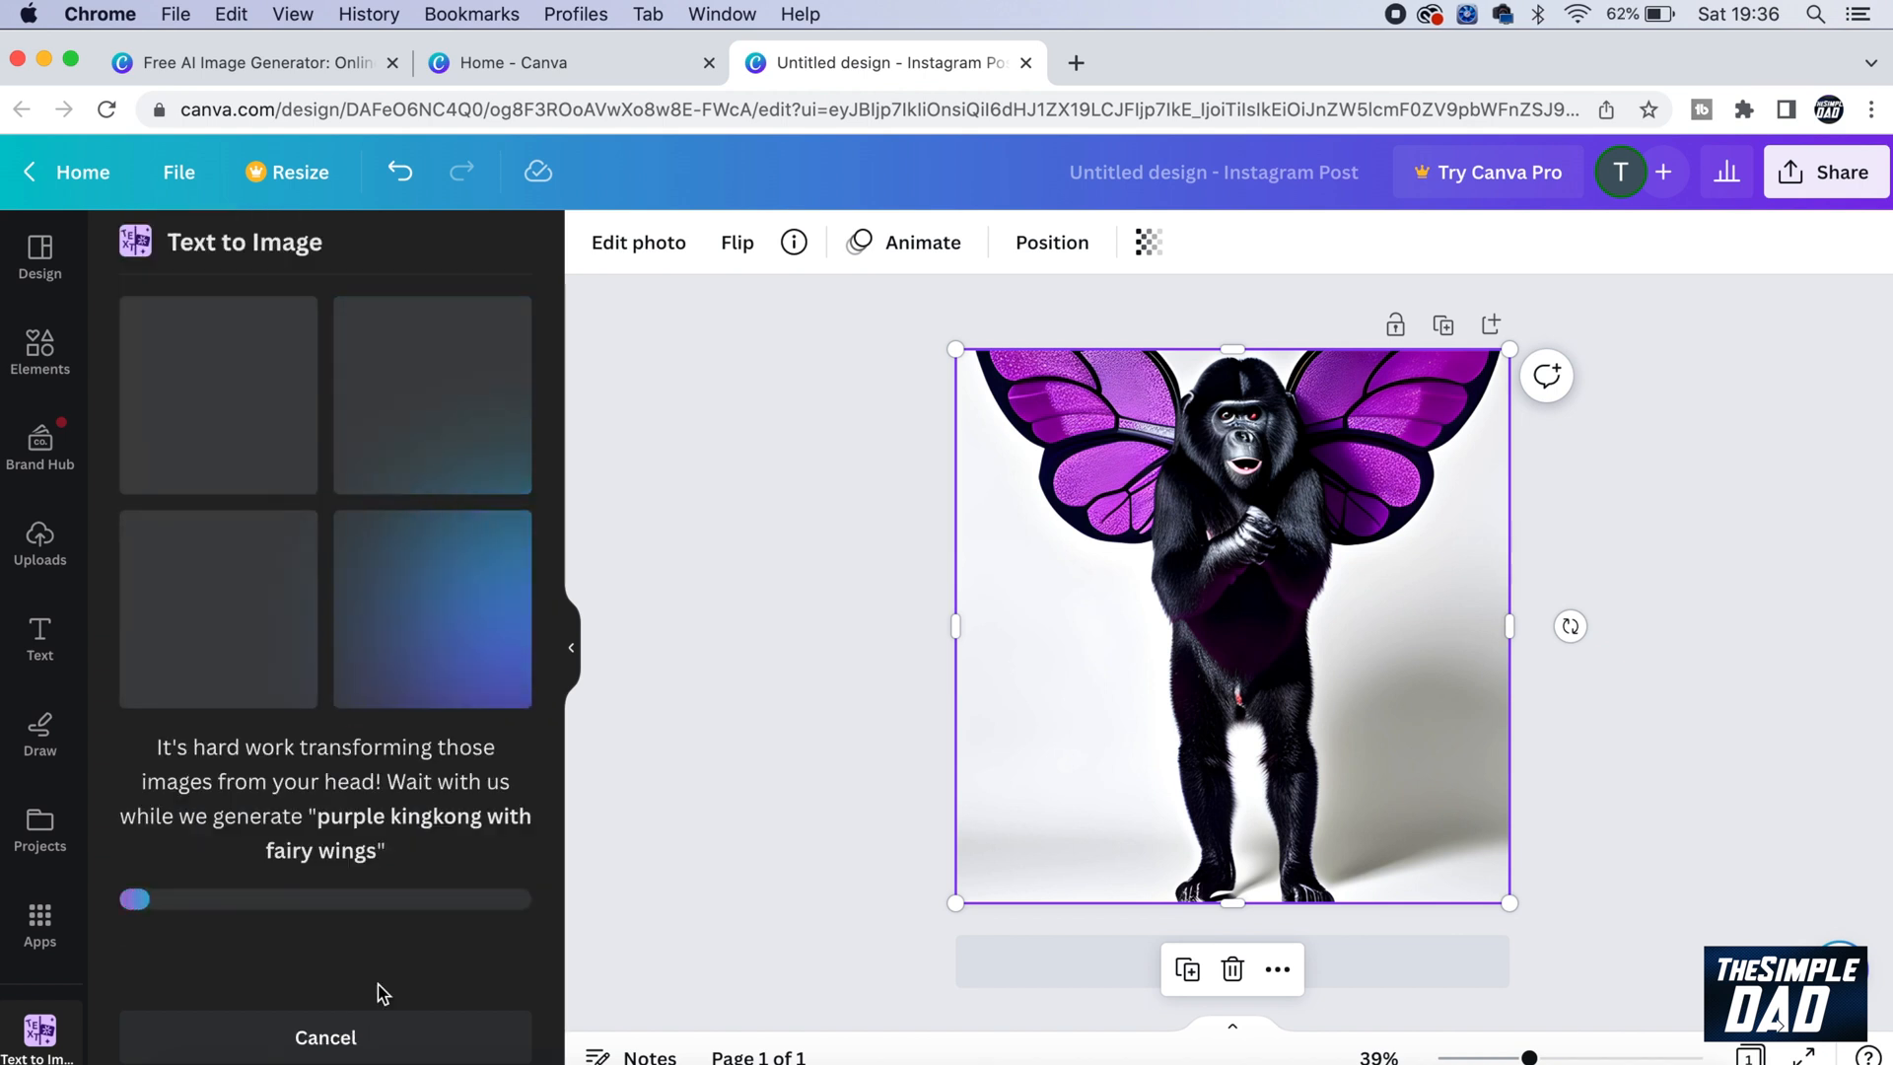